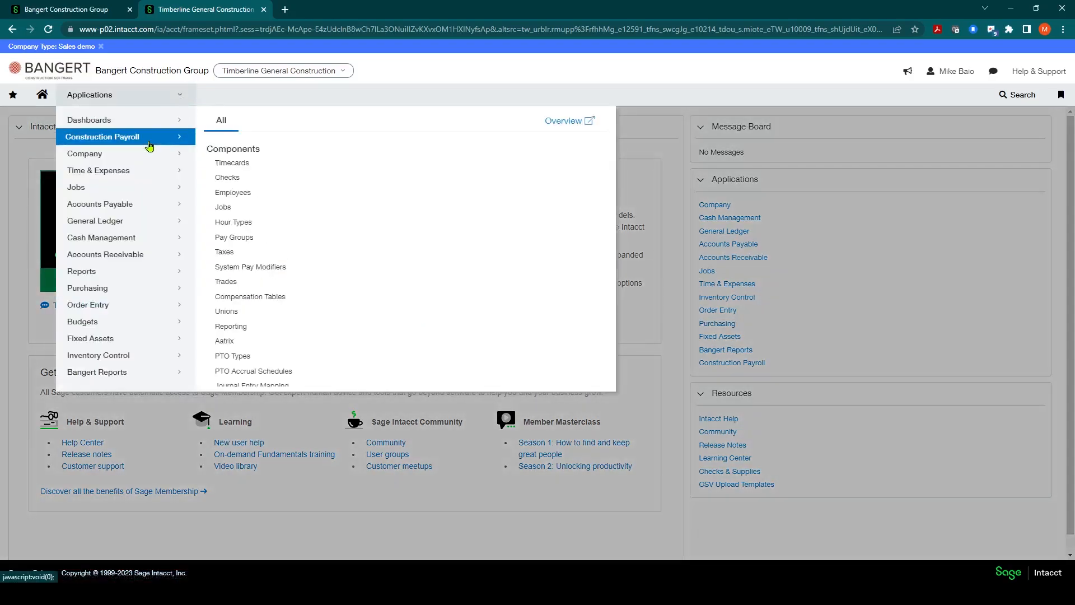
# Open the Checks Table from Construction Payroll applications.
pyautogui.click(102, 136)
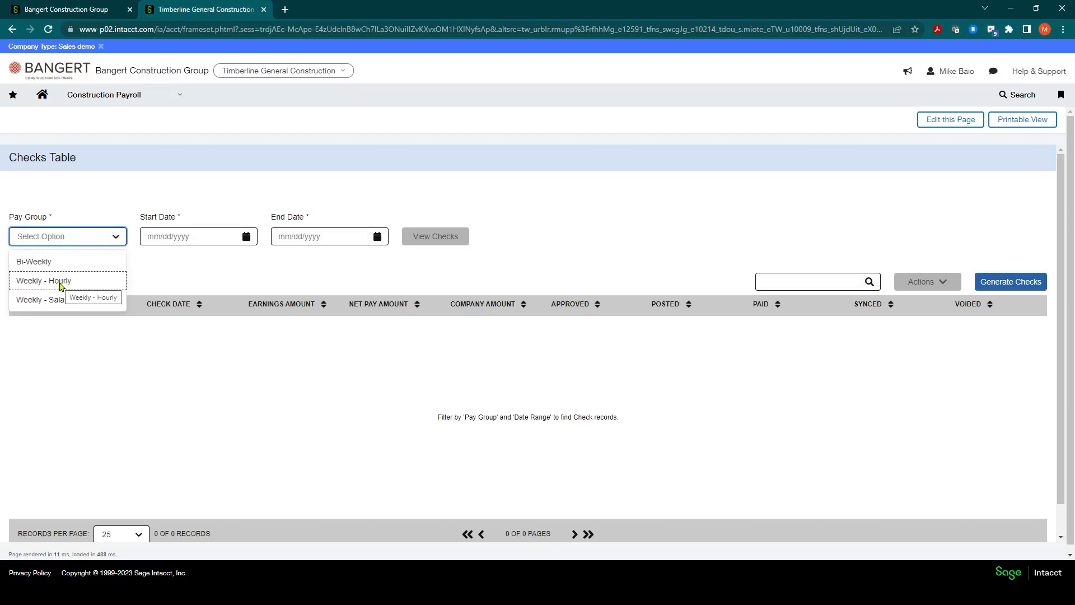
# View checks for the Weekly - Hourly pay group dated 02/02/2023.
pyautogui.click(43, 280)
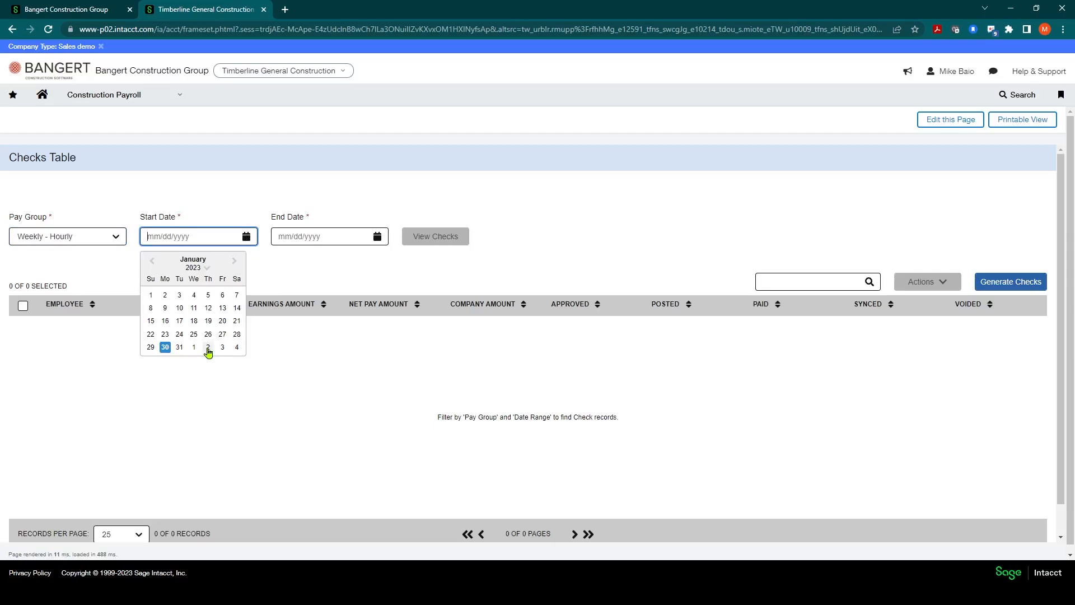
pyautogui.moveTo(182, 339)
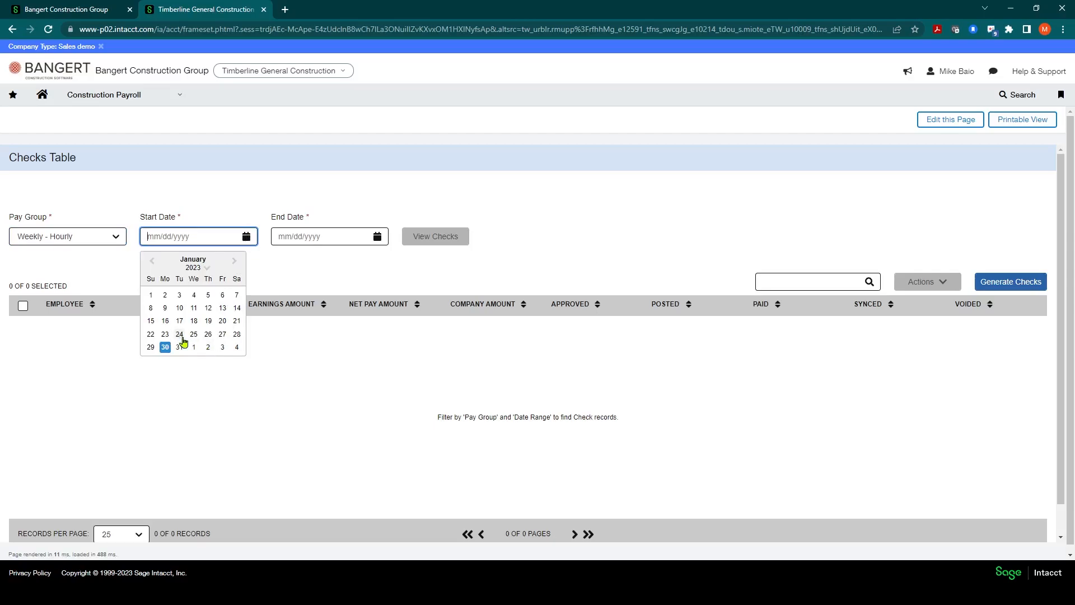
pyautogui.moveTo(93, 430)
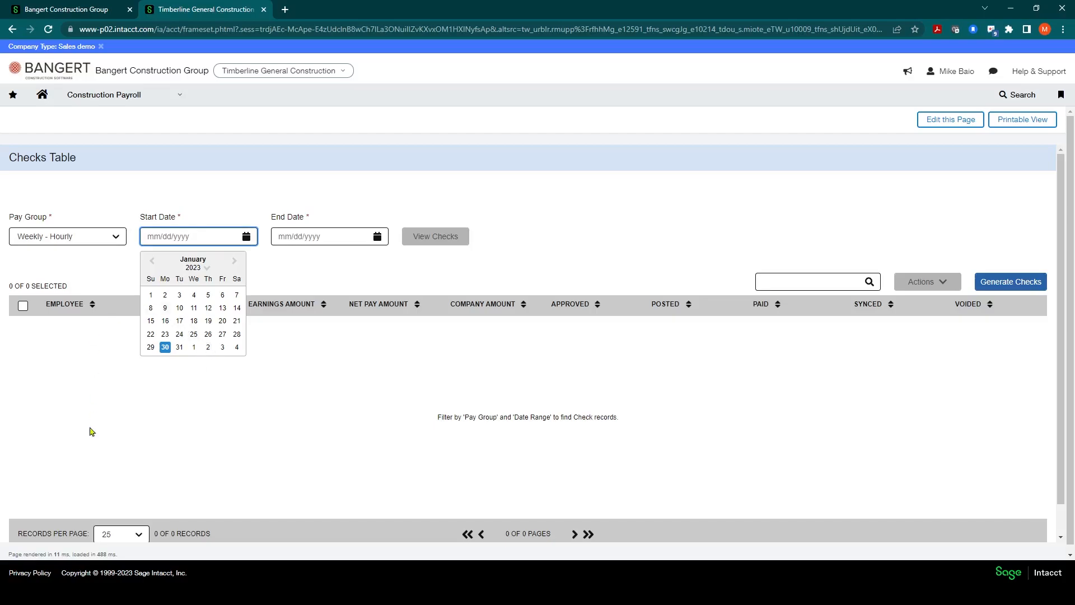
pyautogui.moveTo(208, 347)
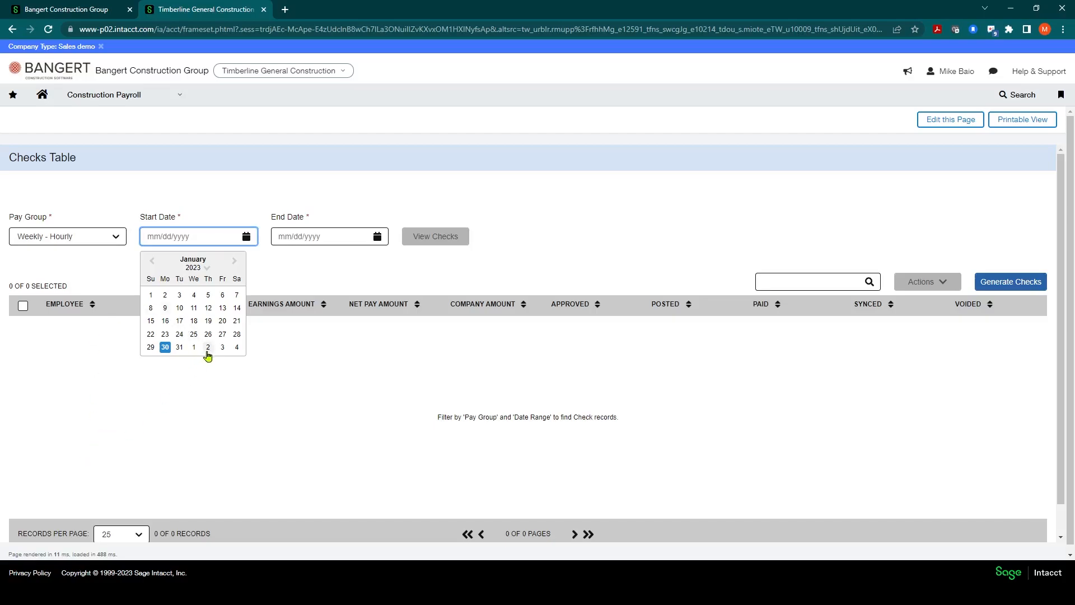
pyautogui.click(209, 347)
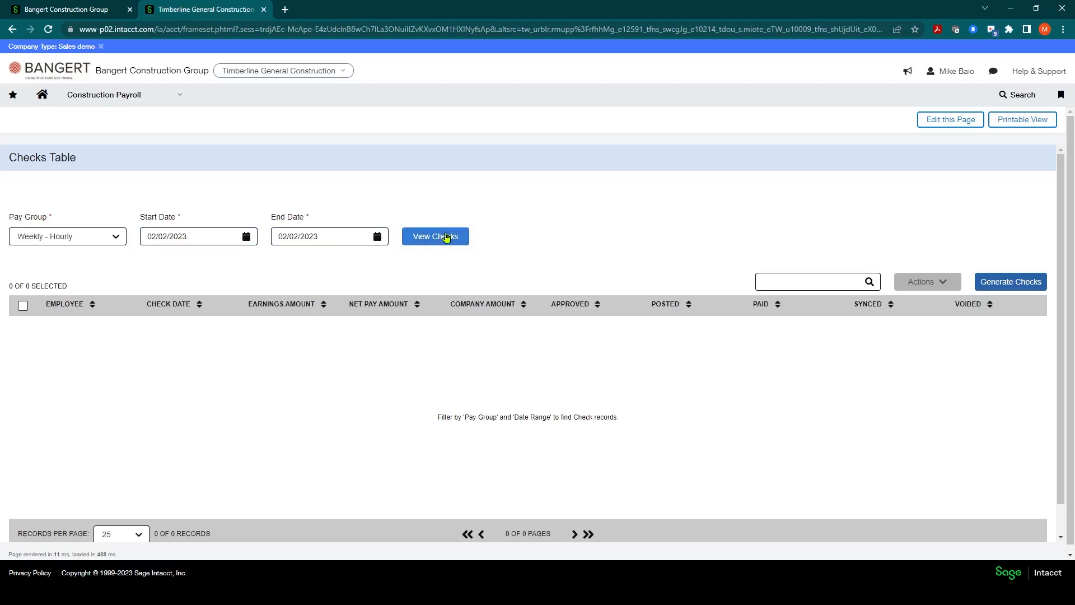
pyautogui.click(434, 236)
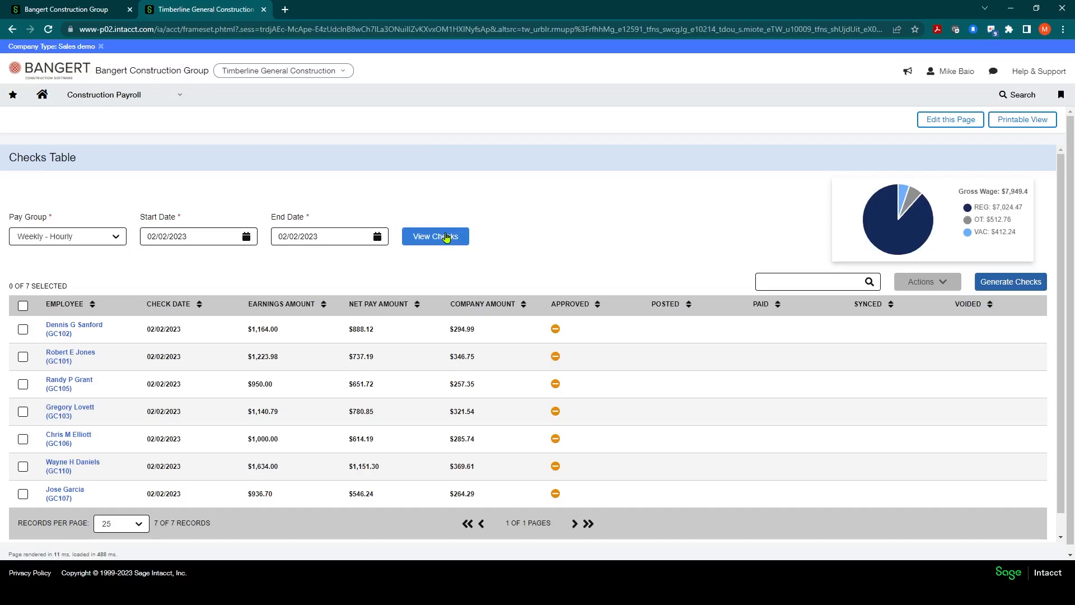
pyautogui.moveTo(381, 472)
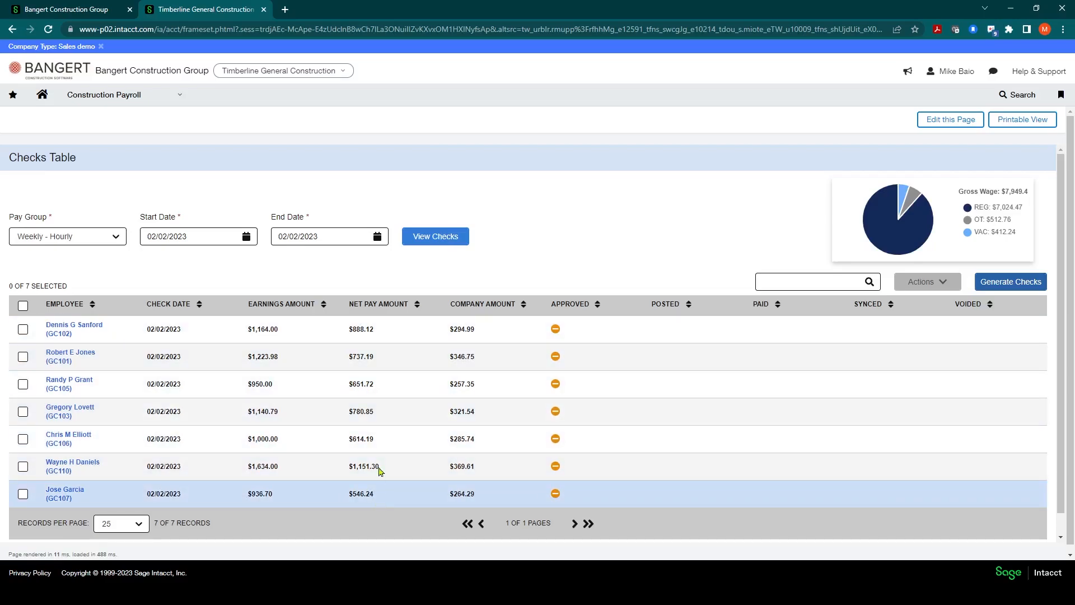
pyautogui.moveTo(456, 466)
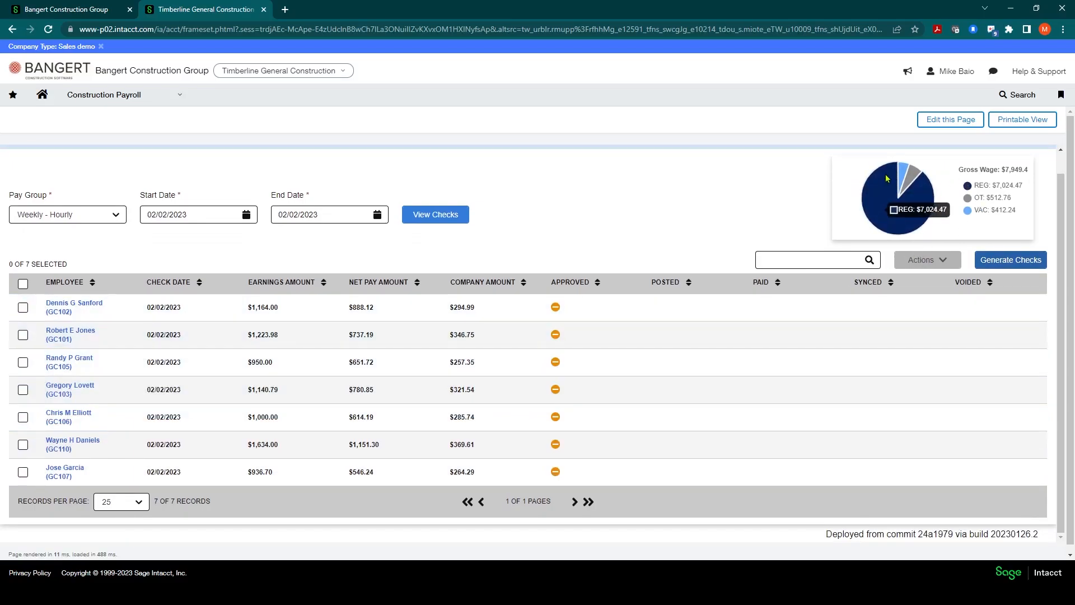
pyautogui.scroll(3)
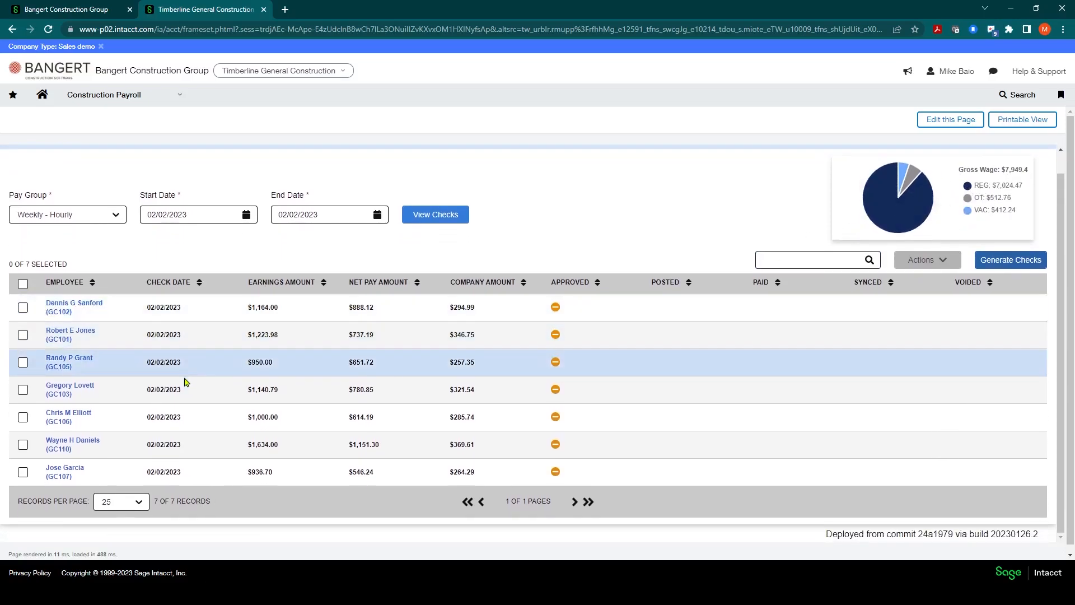
pyautogui.moveTo(74, 307)
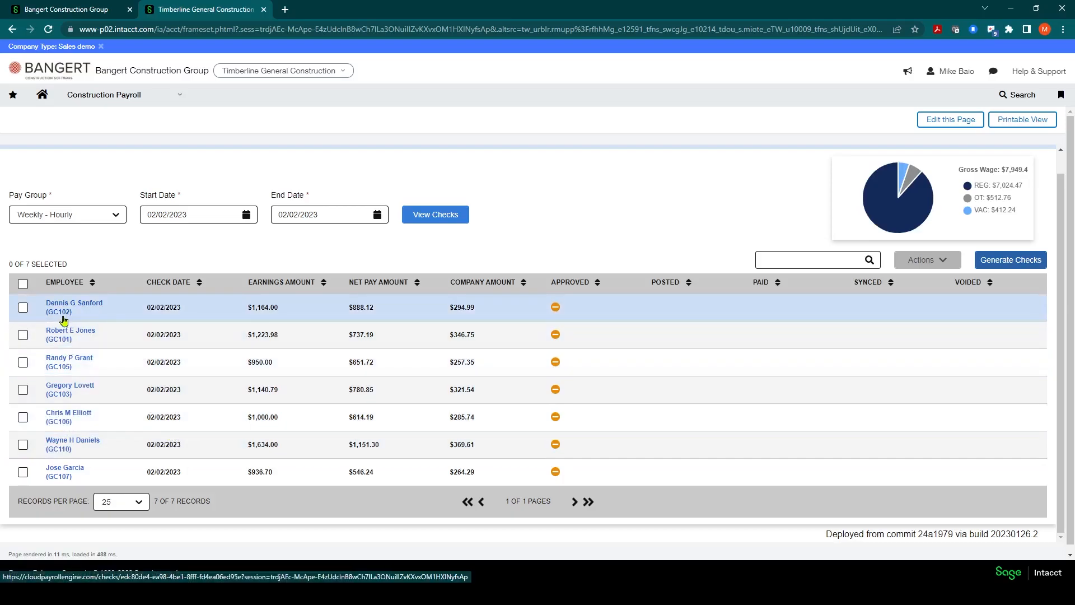
pyautogui.moveTo(68, 362)
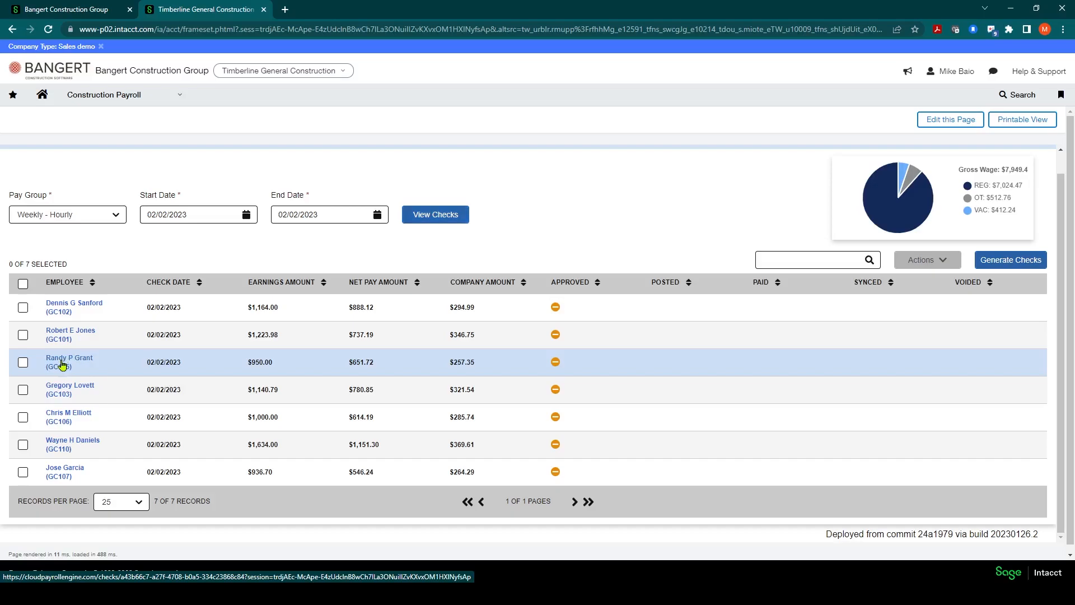
pyautogui.click(68, 361)
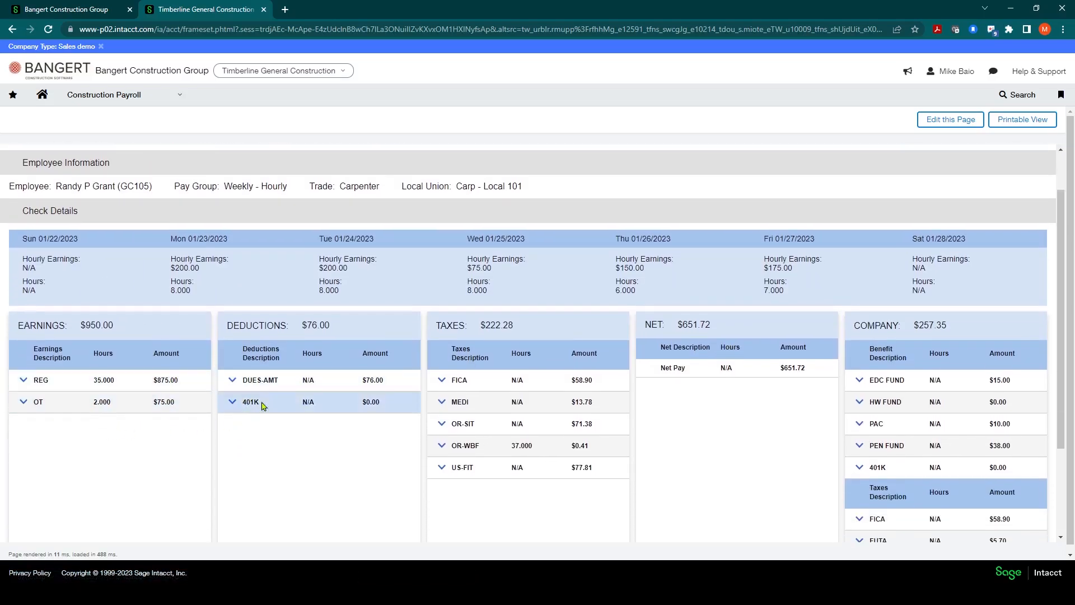
pyautogui.moveTo(872, 379)
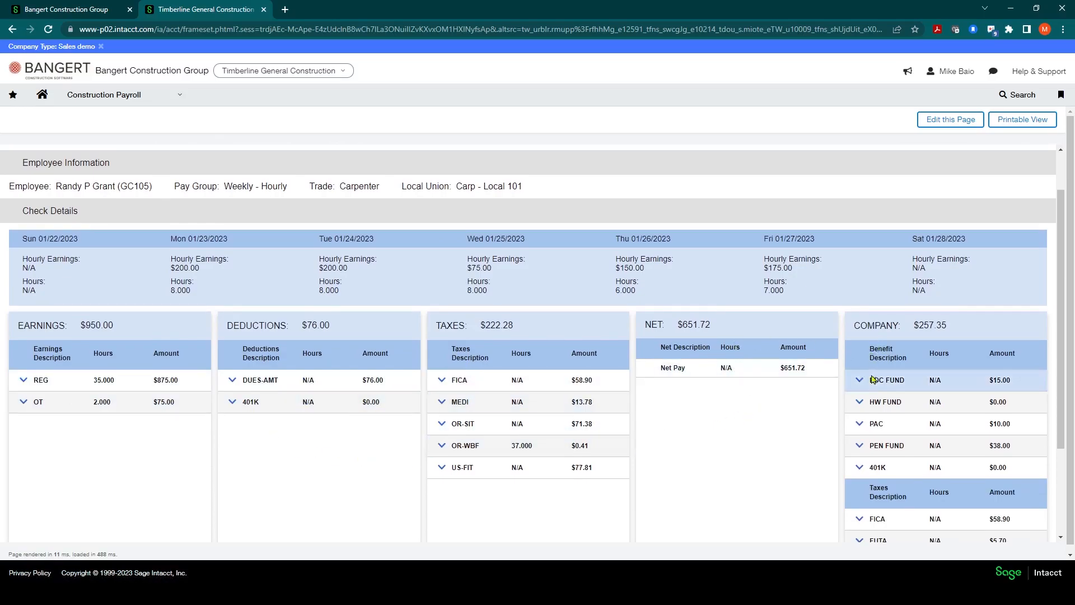
pyautogui.scroll(-3)
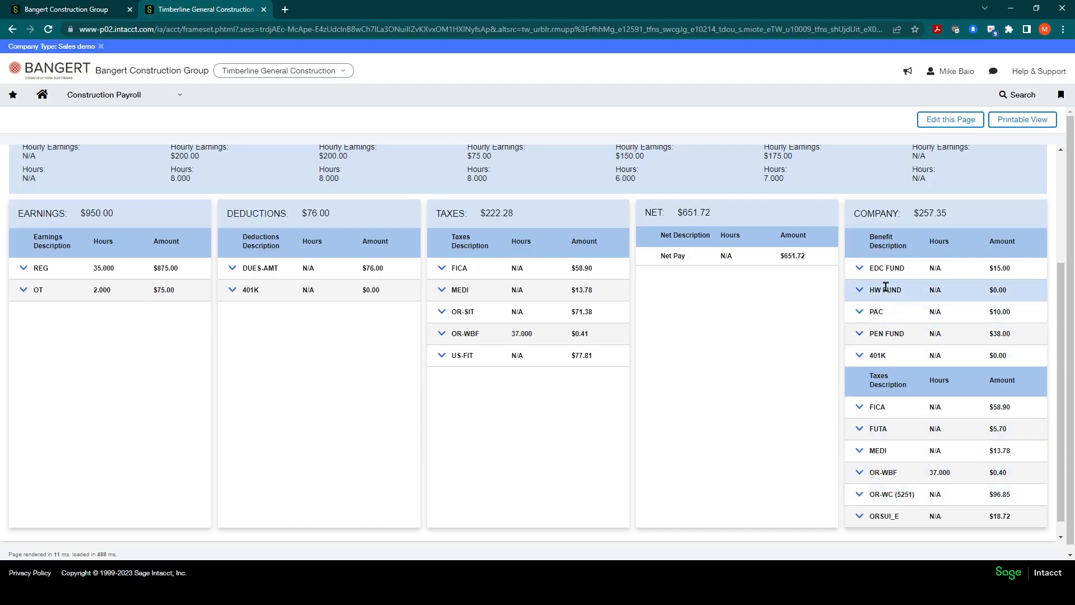
pyautogui.scroll(3)
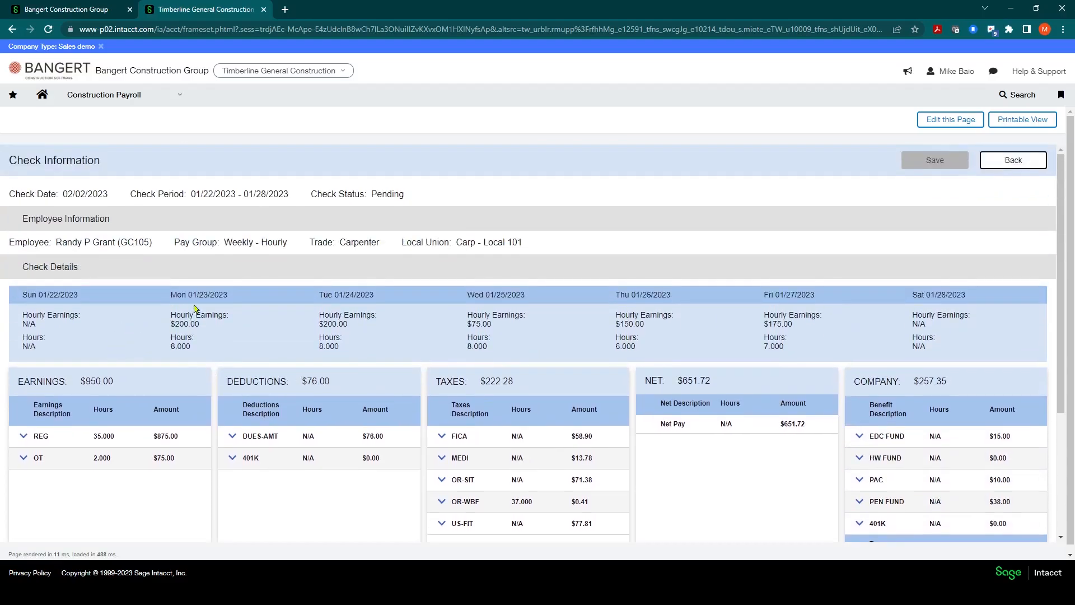
pyautogui.scroll(-3)
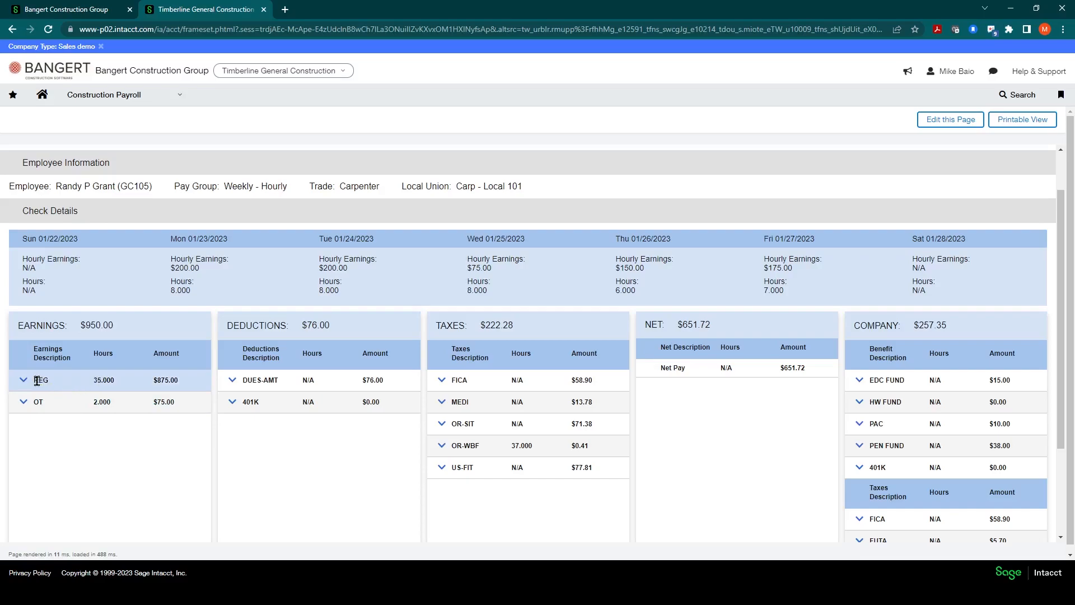
# Expand the REG earnings into daily entries from 01/23 to 01/27/2023.
pyautogui.click(23, 380)
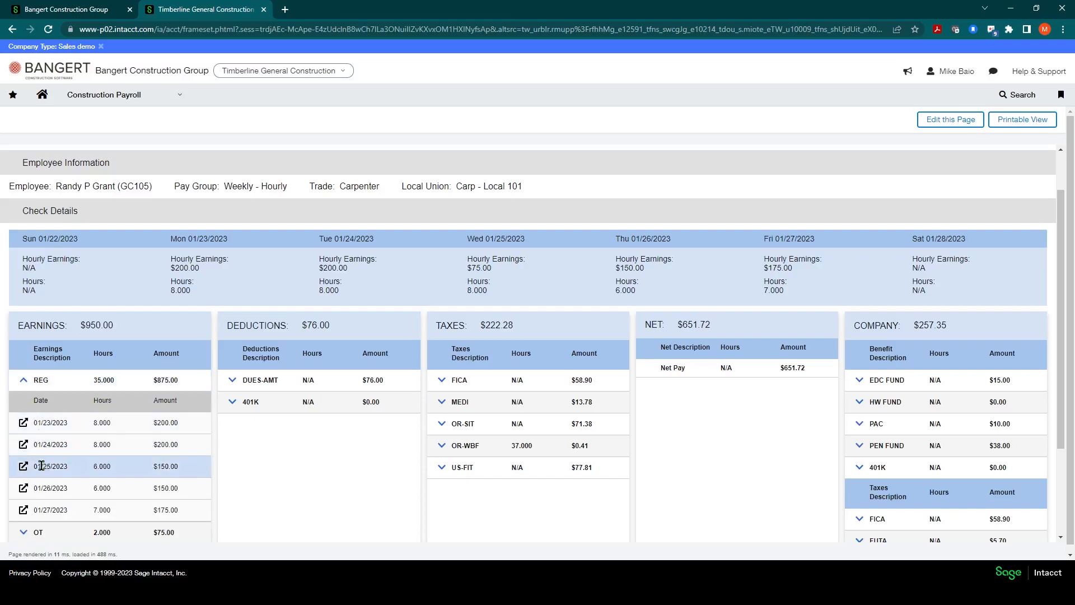
pyautogui.scroll(-3)
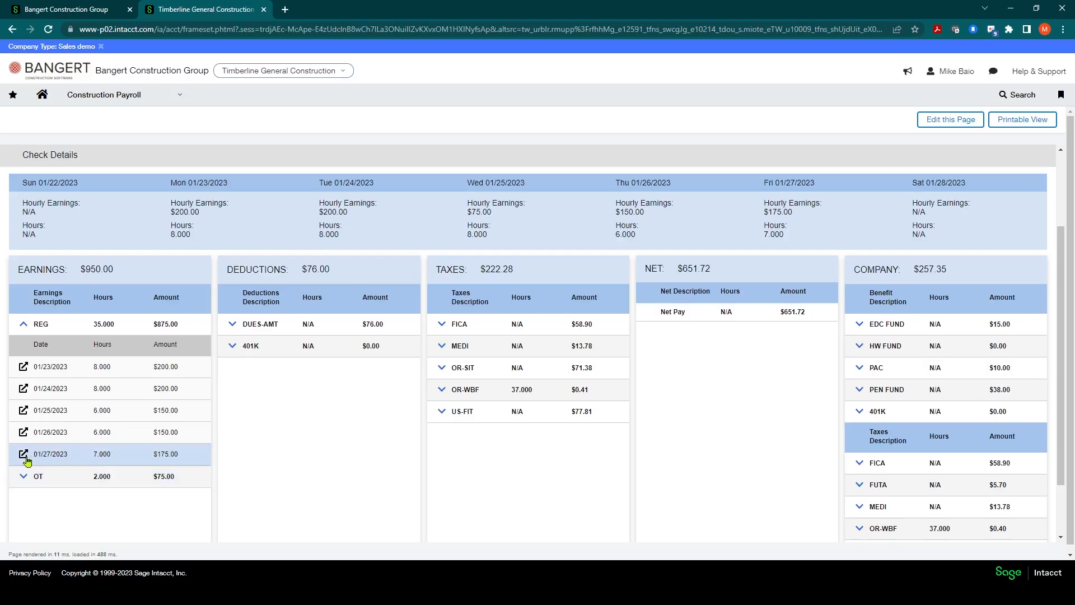
pyautogui.moveTo(24, 454)
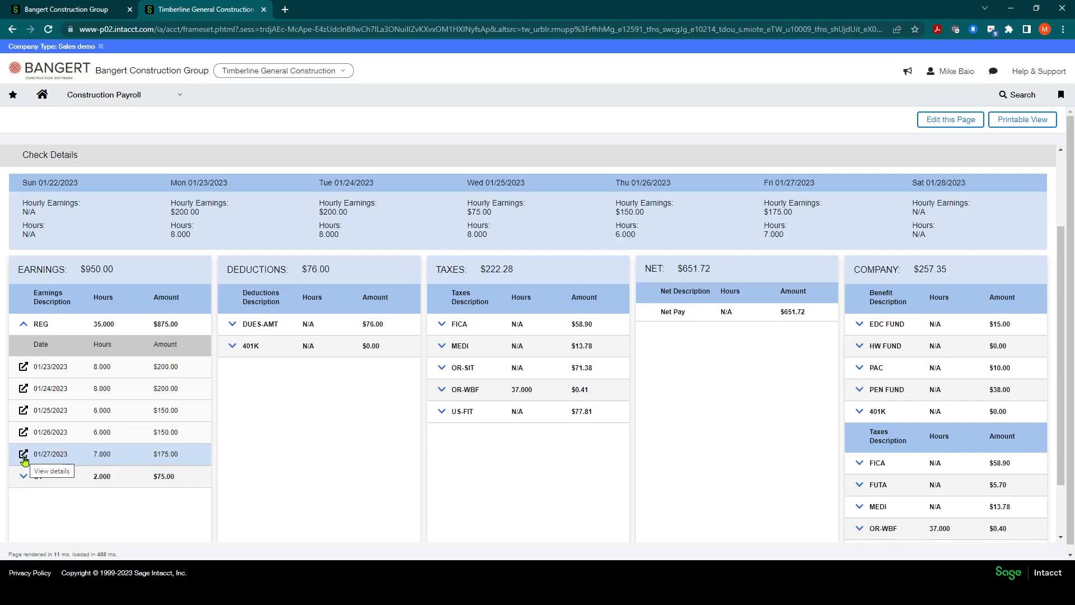
# Edit the 01/27/2023 work entry to 8.000 hours with a note that the employer forgot to call in time.
pyautogui.click(24, 453)
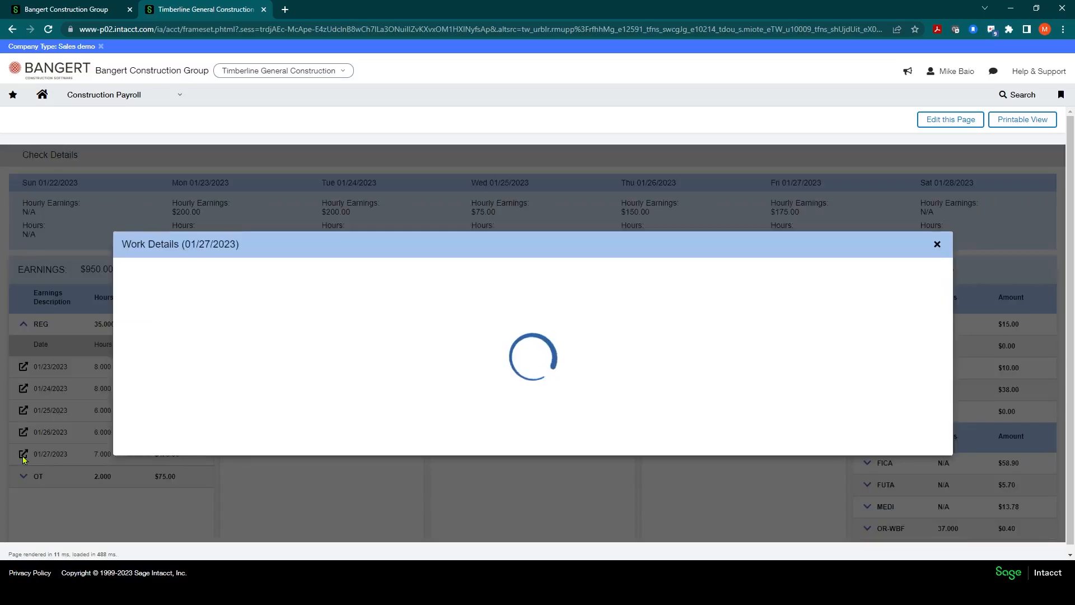
pyautogui.moveTo(278, 307)
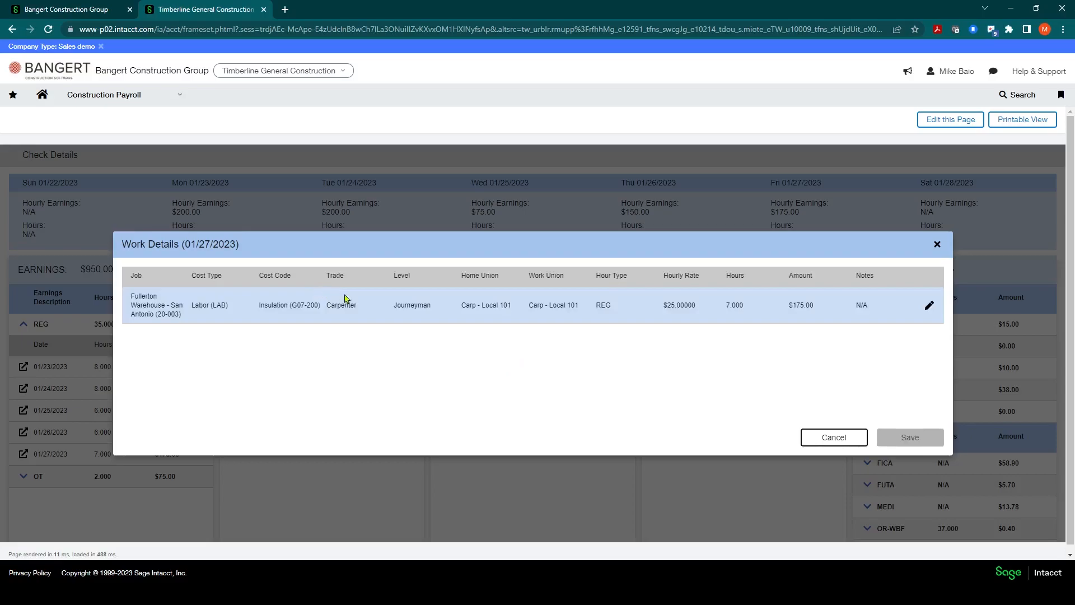
pyautogui.moveTo(929, 305)
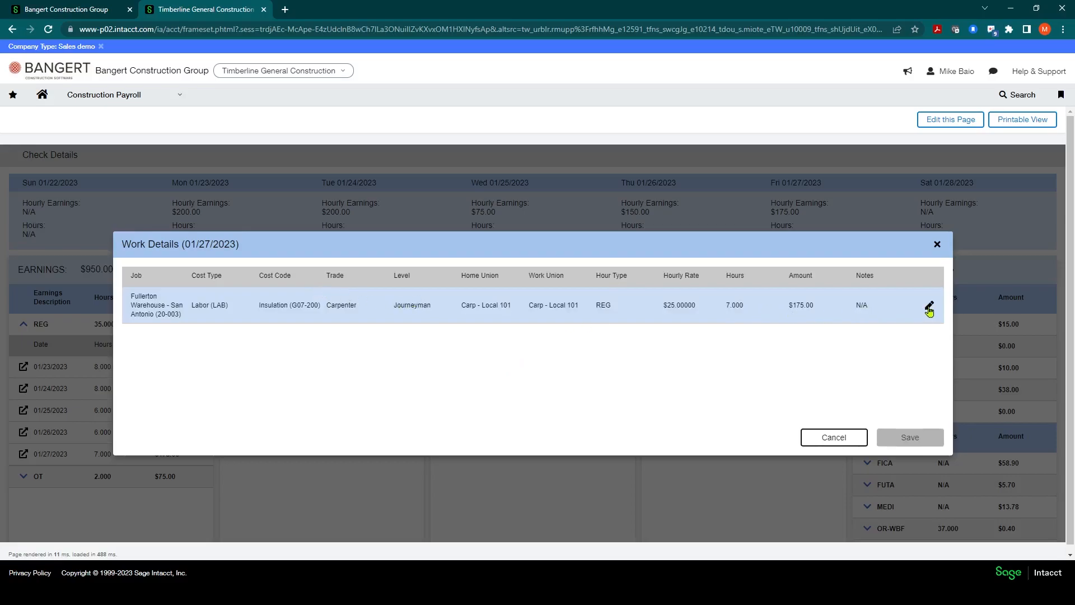
pyautogui.click(929, 301)
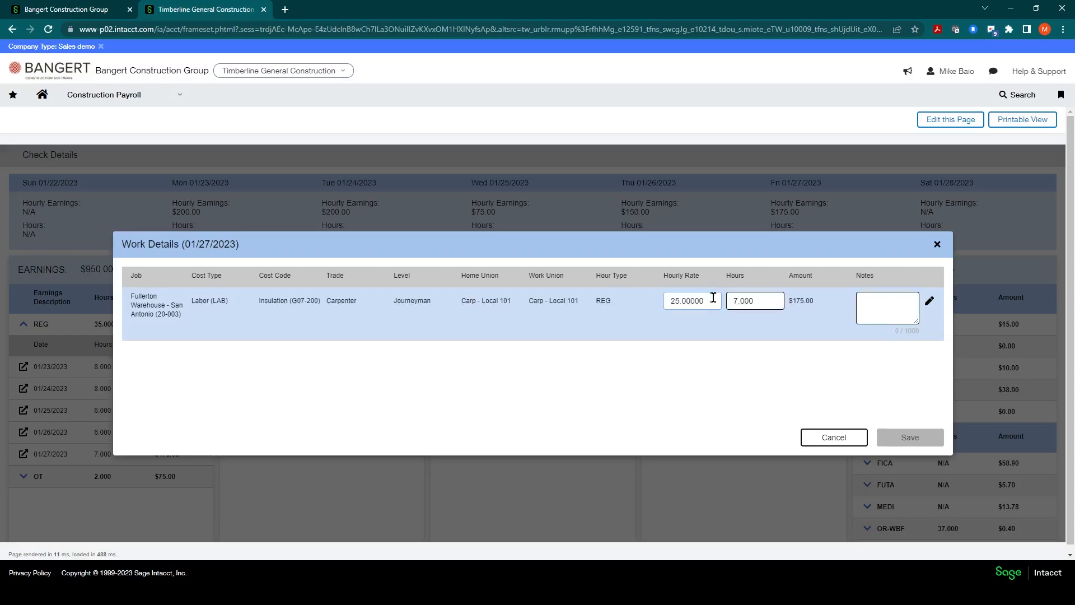
pyautogui.click(754, 300)
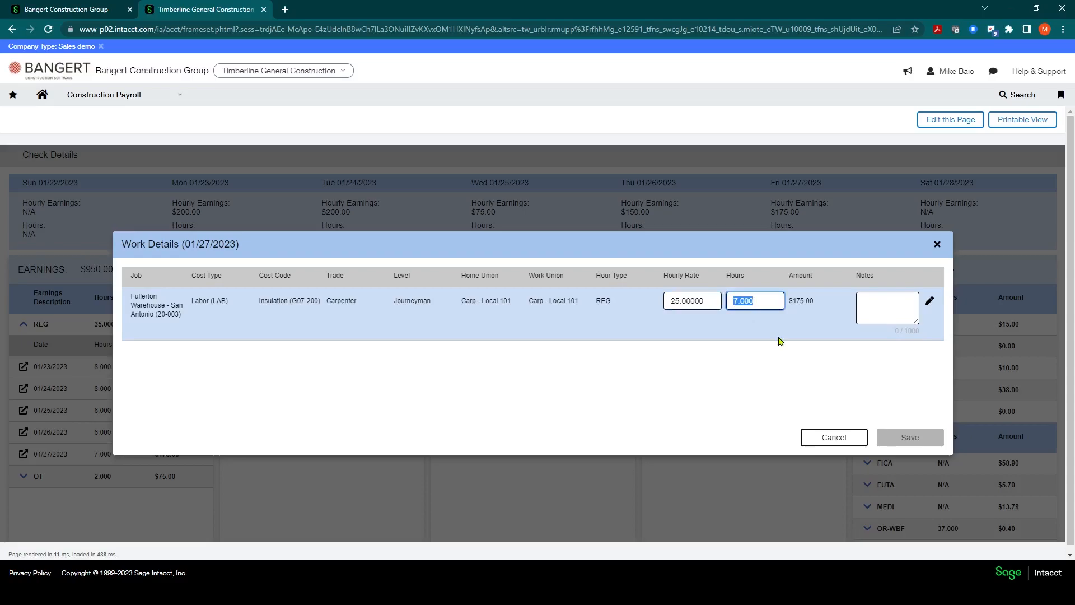
pyautogui.write('8.000')
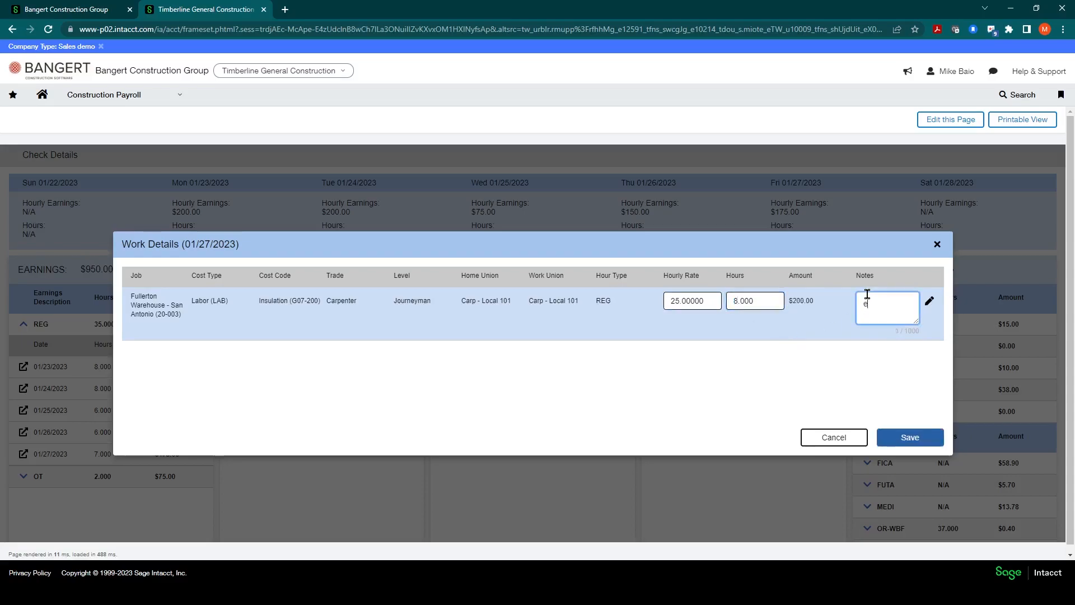
pyautogui.write('employe r')
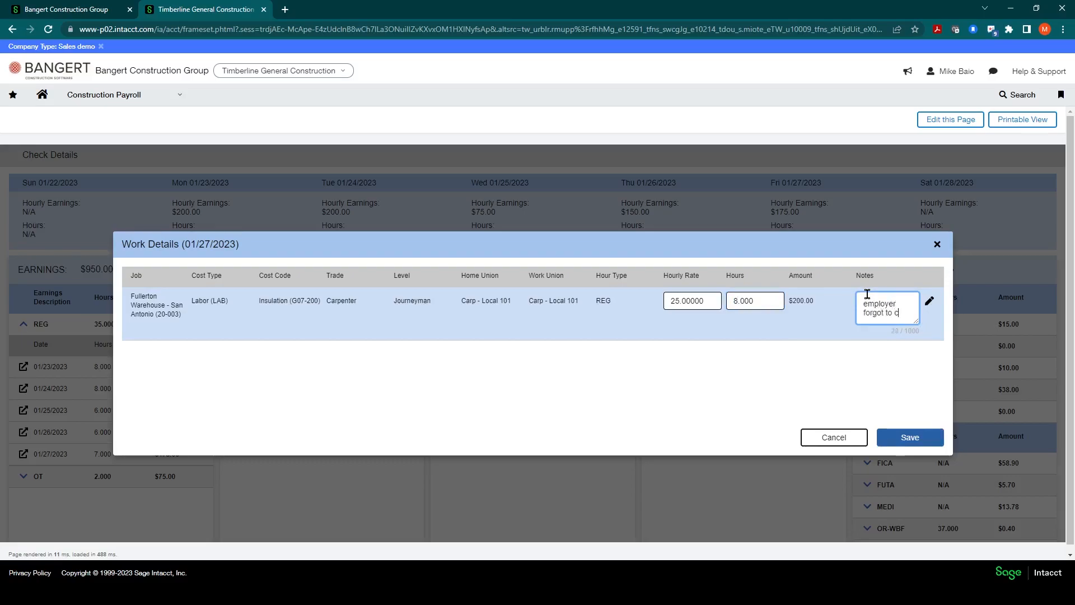
pyautogui.write('all in time')
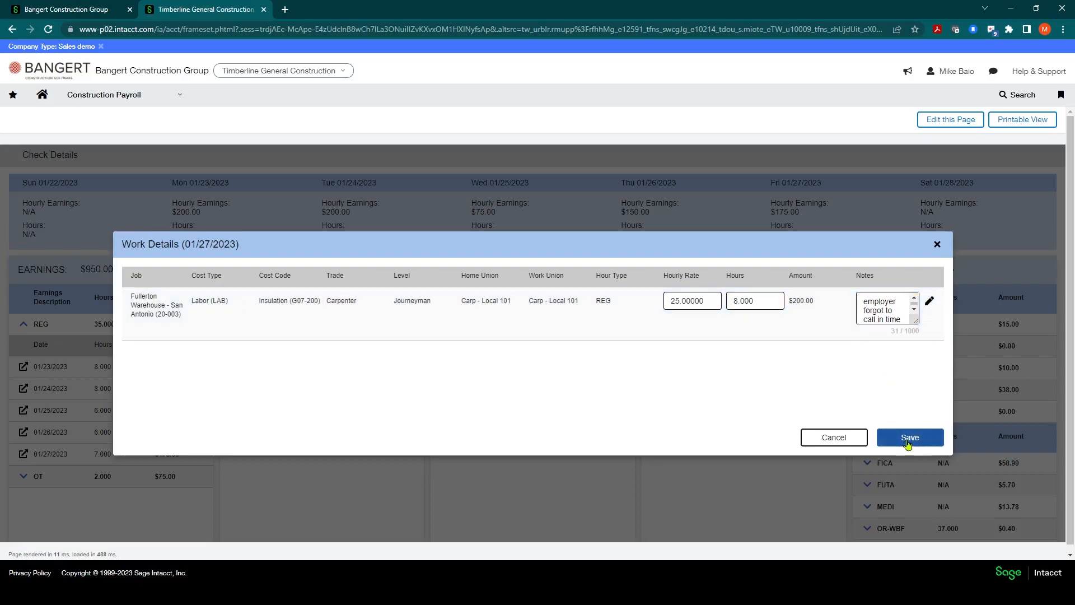
# Save the Friday entry and review the recalculated $975.00 earnings and $724.05 net.
pyautogui.click(909, 437)
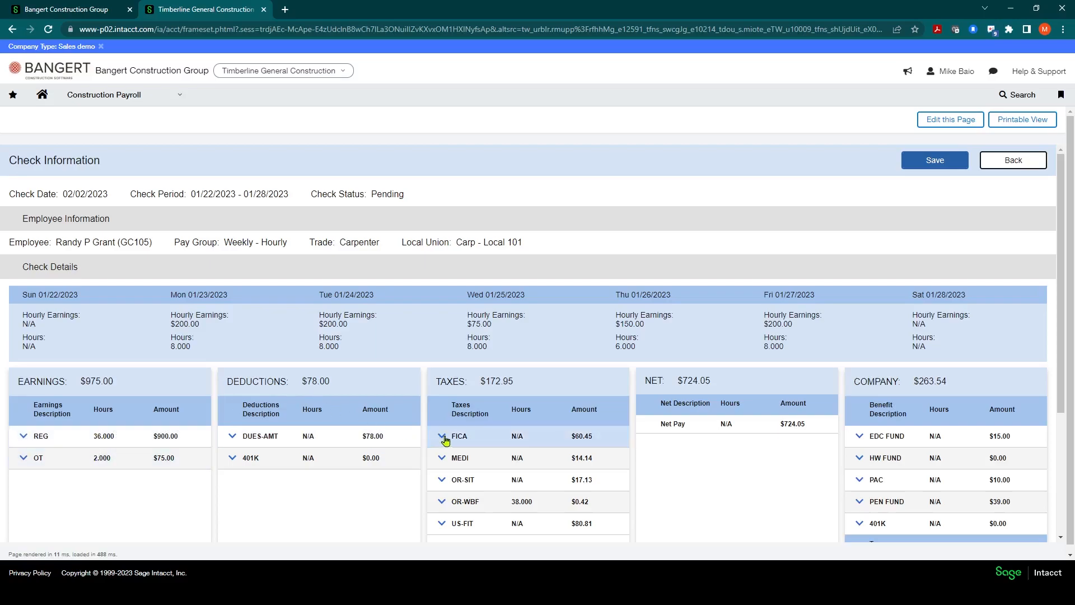
pyautogui.moveTo(94, 444)
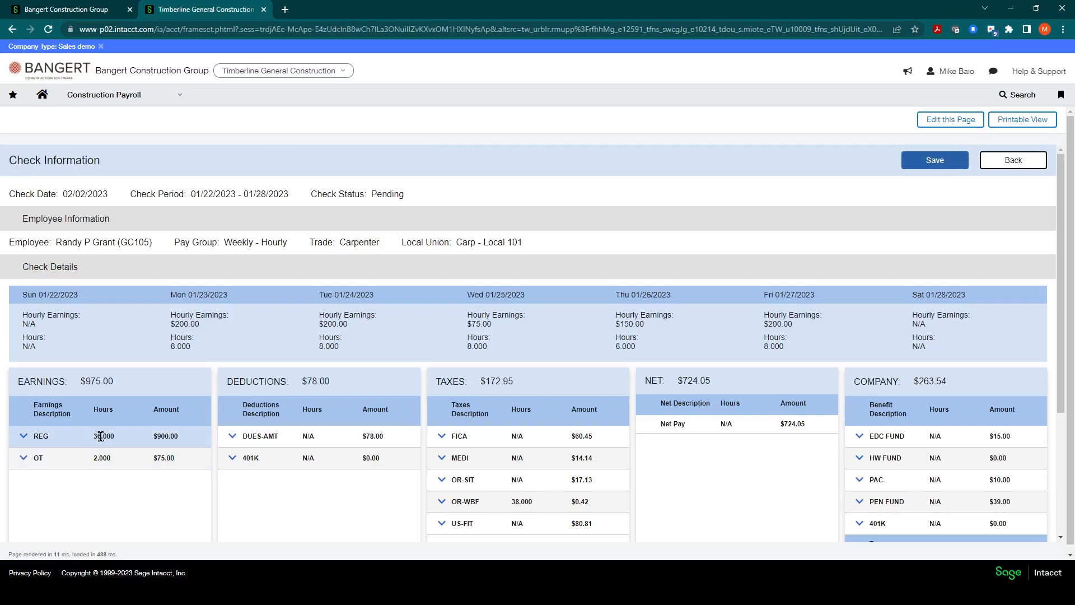
pyautogui.scroll(-3)
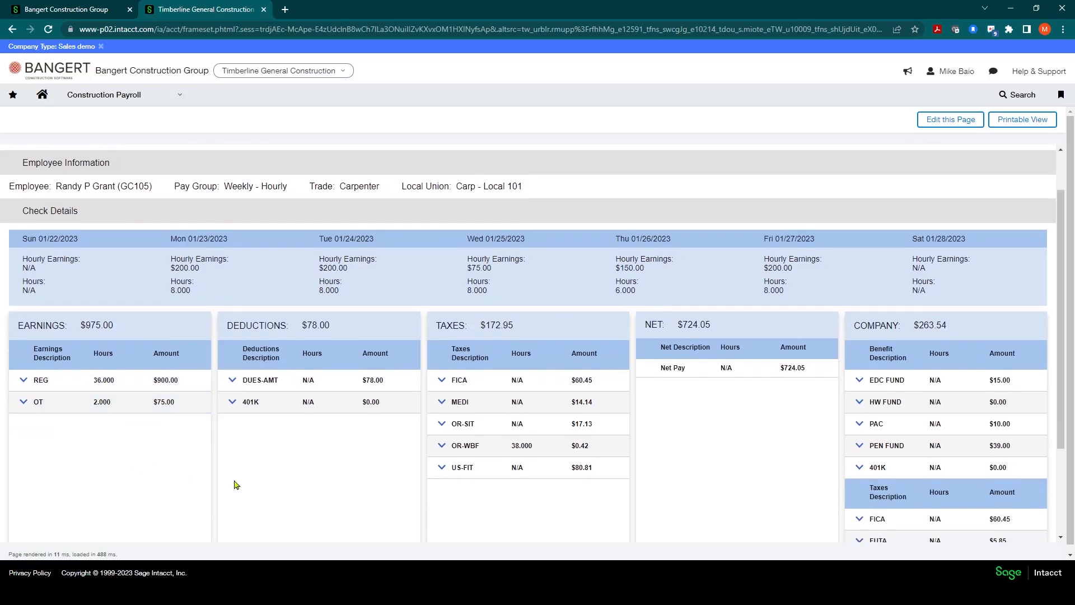
pyautogui.moveTo(320, 447)
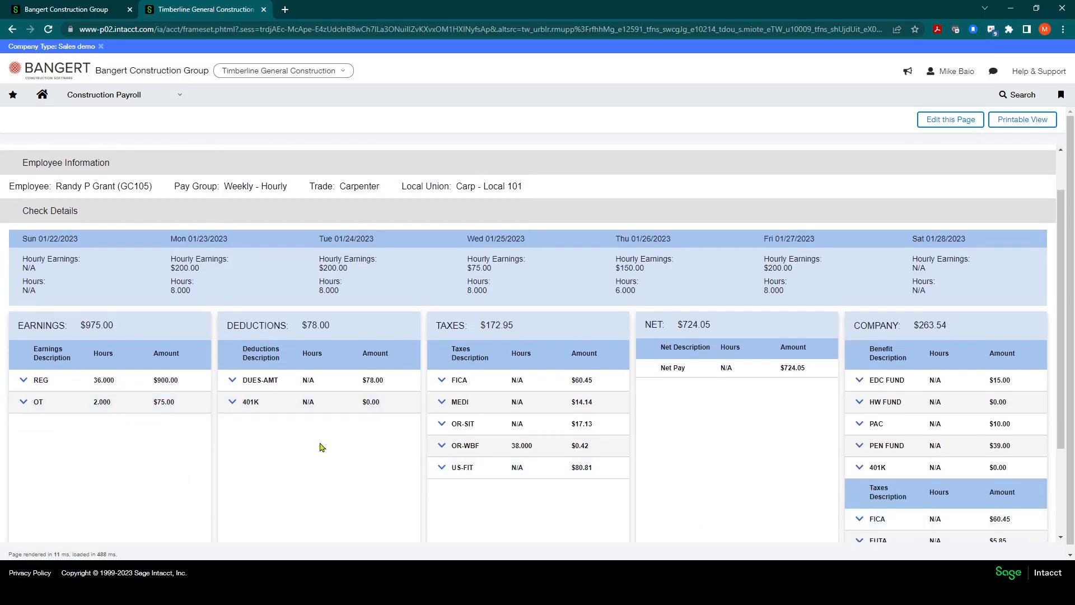
pyautogui.scroll(-3)
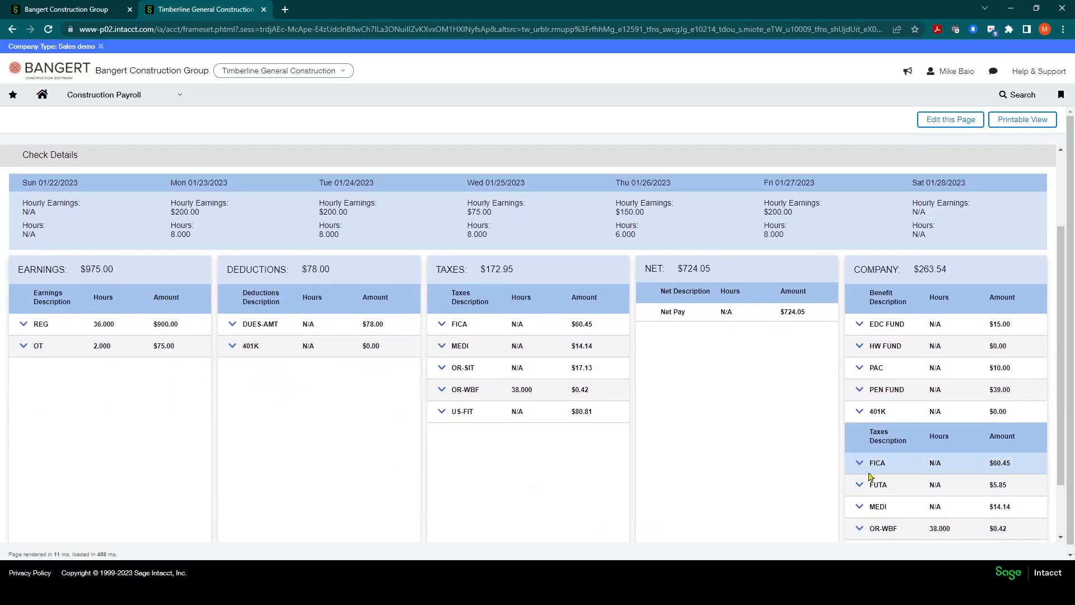
pyautogui.scroll(-3)
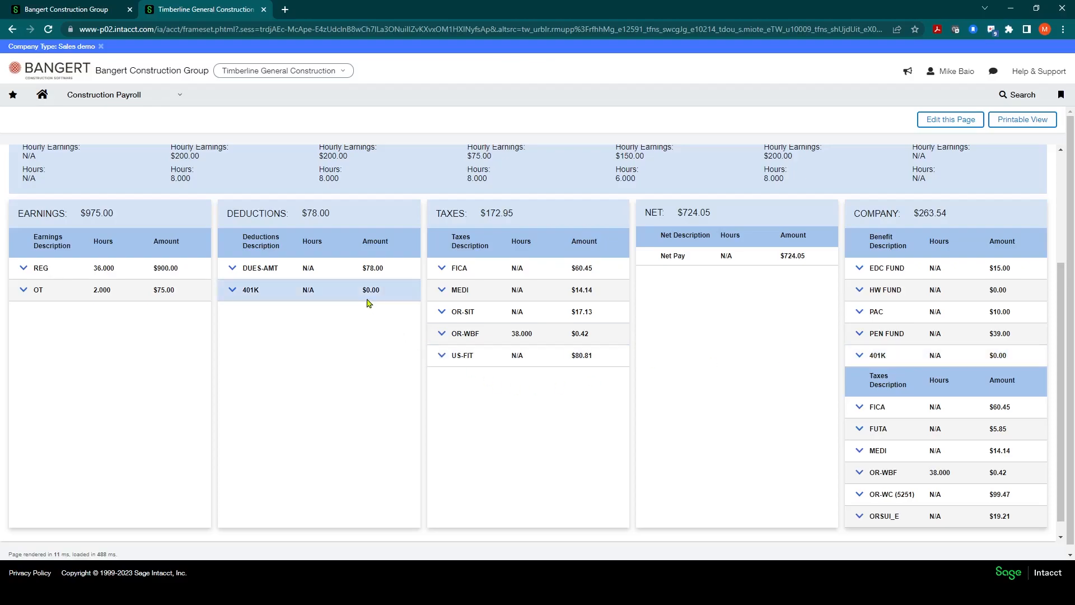
pyautogui.scroll(3)
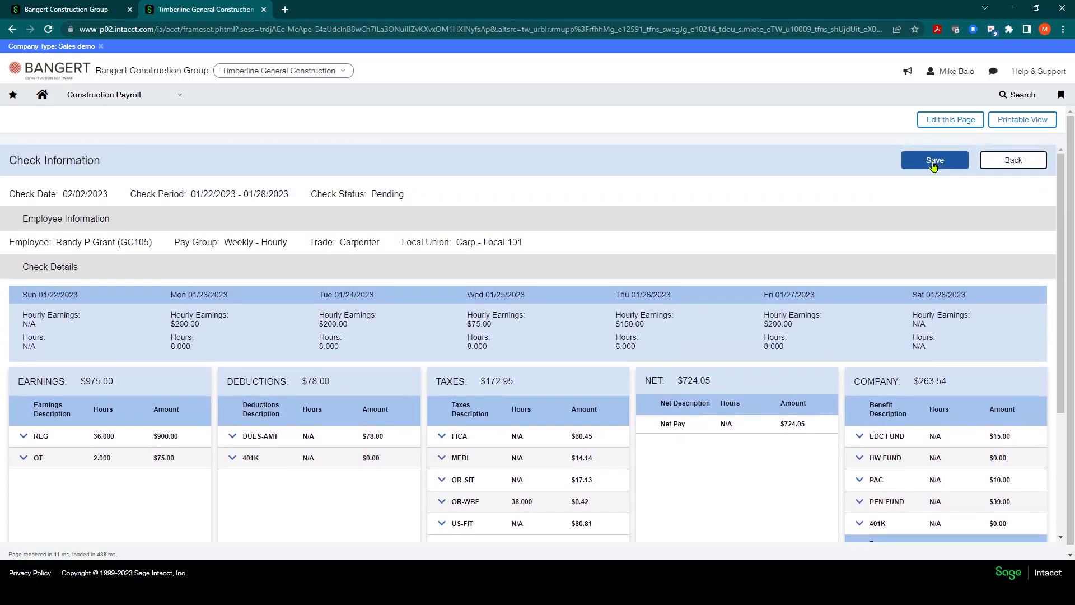
pyautogui.click(934, 160)
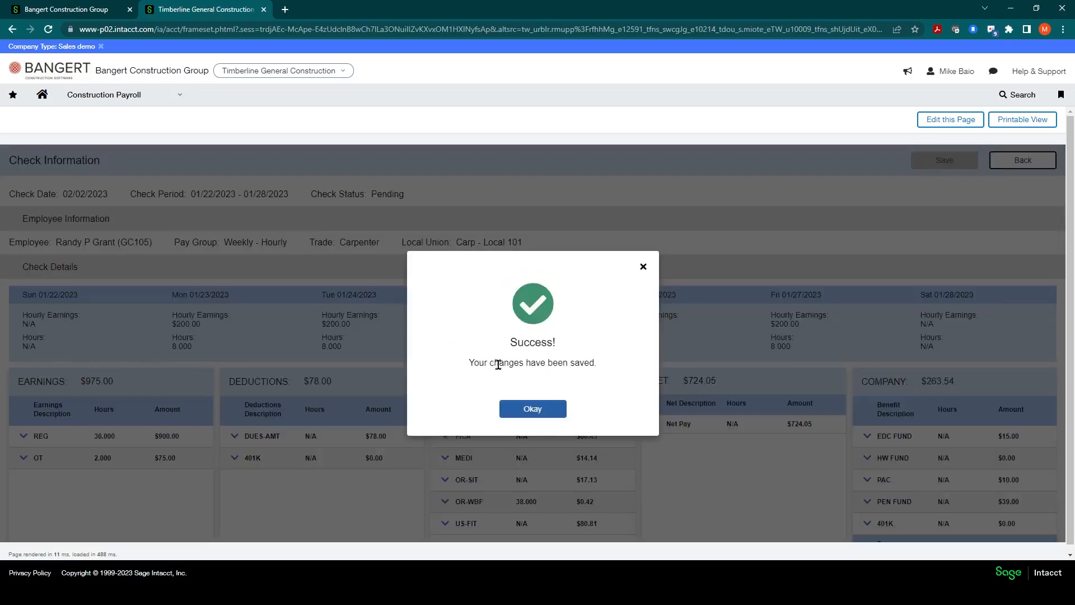
pyautogui.click(533, 408)
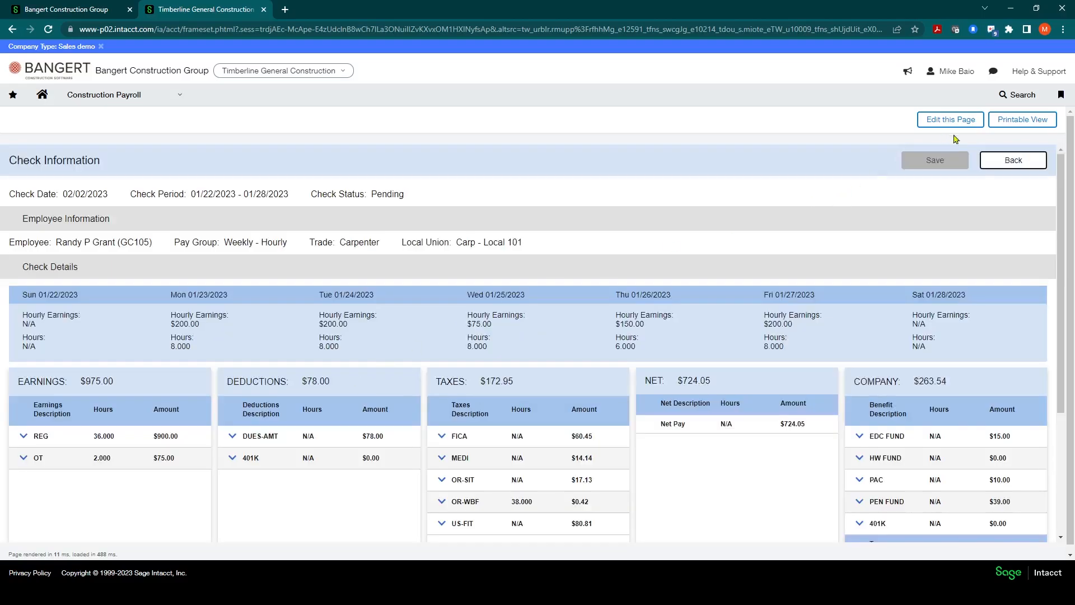
pyautogui.click(1012, 160)
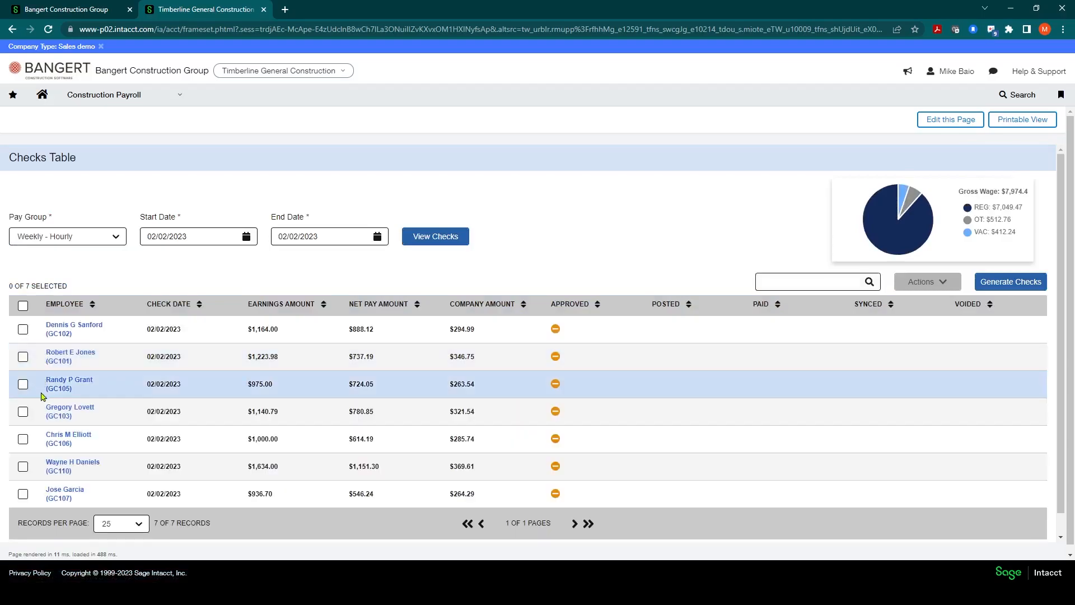
pyautogui.moveTo(62, 383)
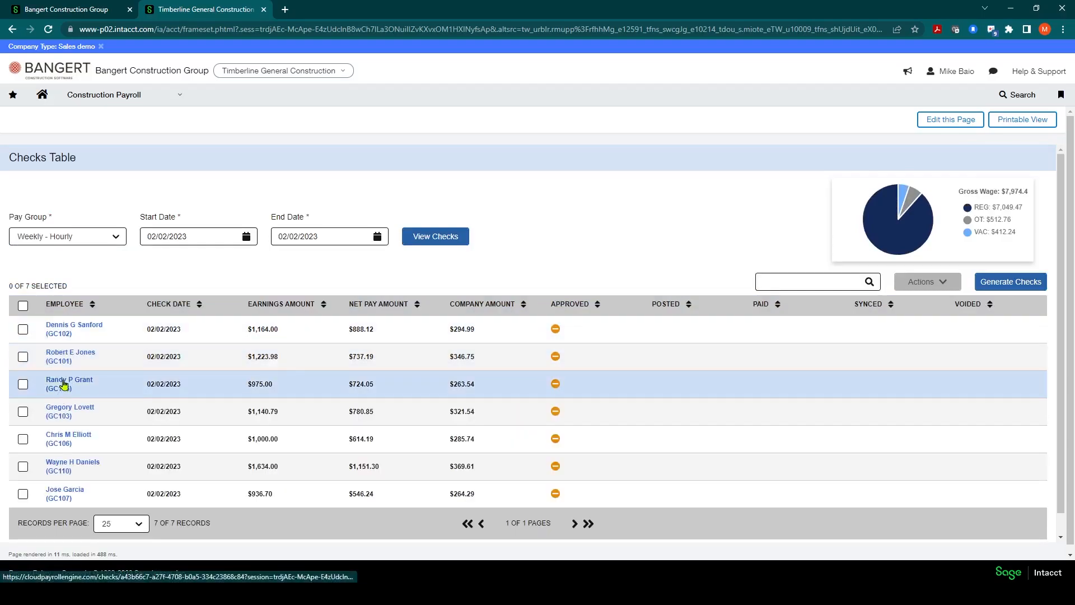
pyautogui.click(69, 356)
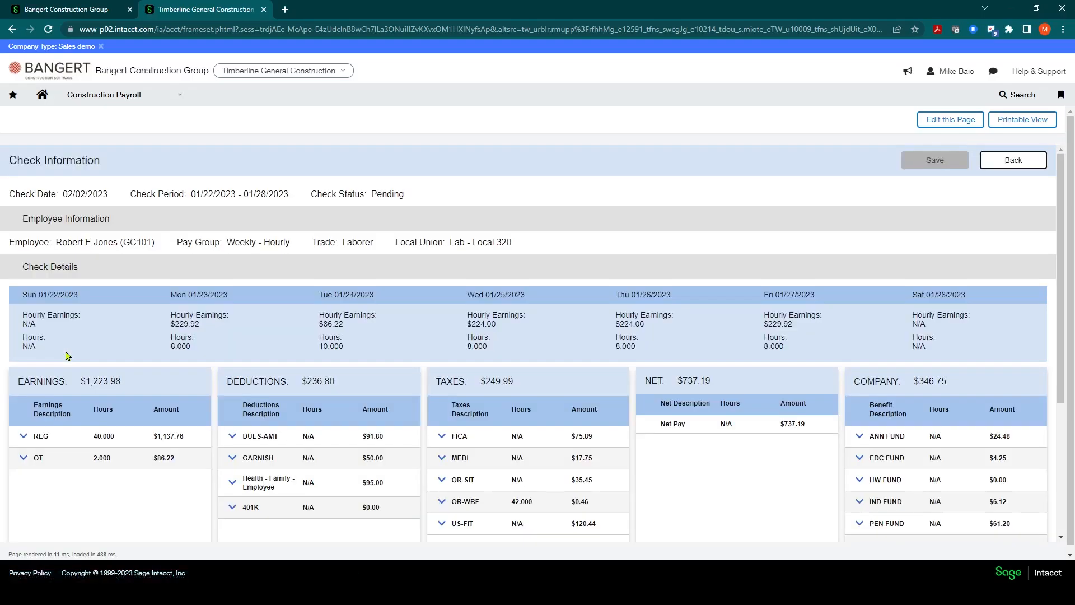
pyautogui.scroll(-3)
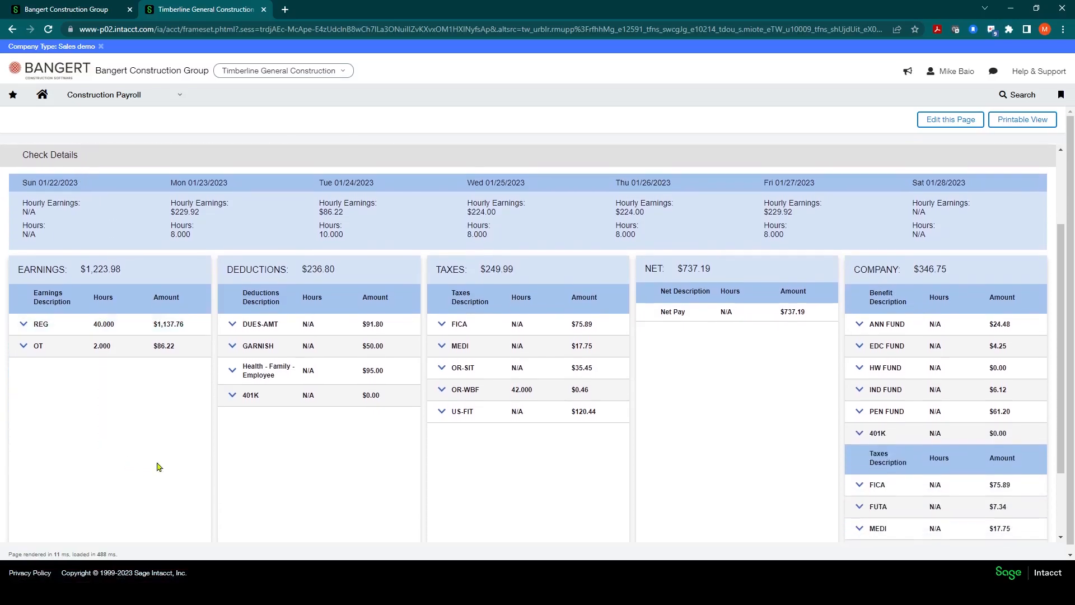
pyautogui.moveTo(376, 396)
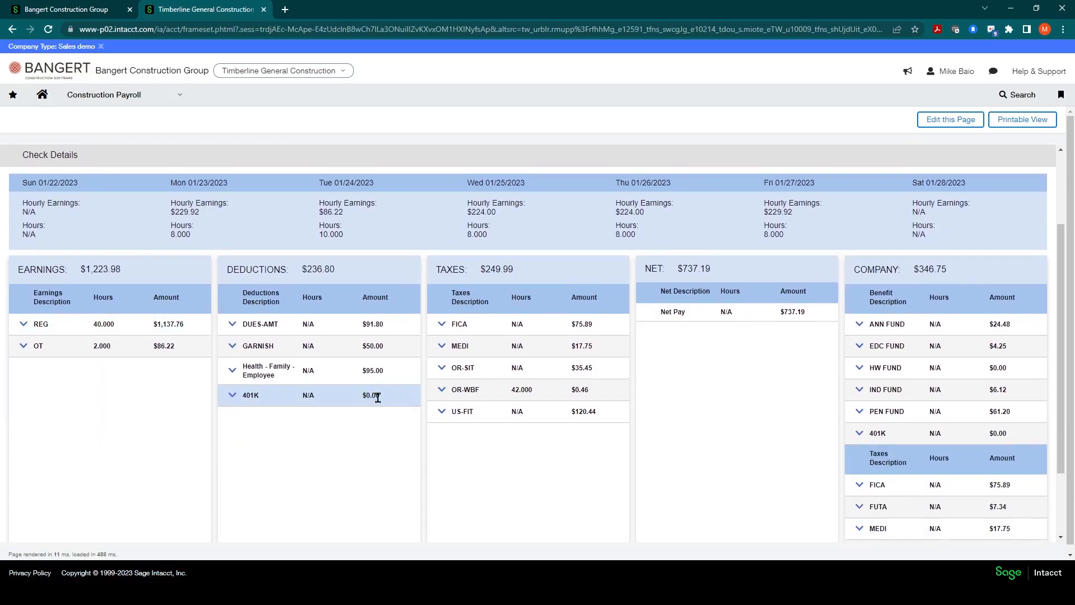
pyautogui.moveTo(336, 405)
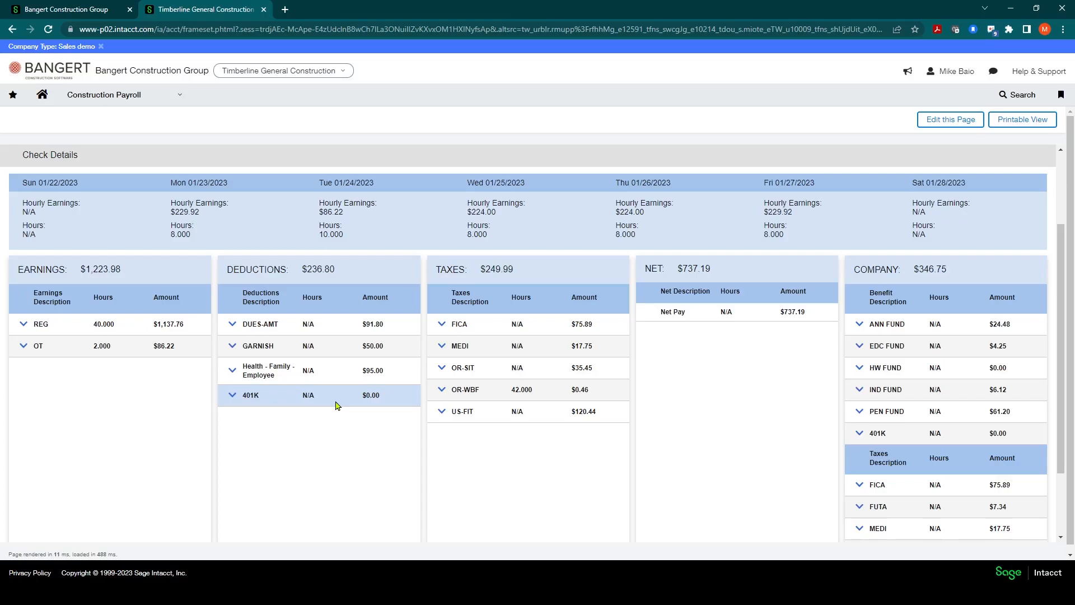
pyautogui.moveTo(267, 410)
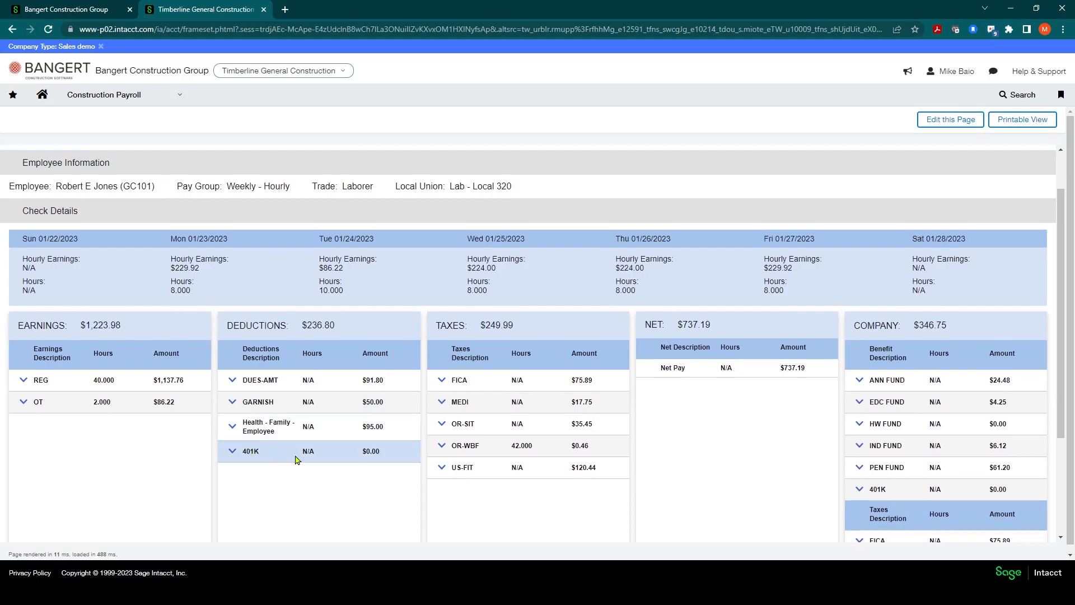
pyautogui.scroll(3)
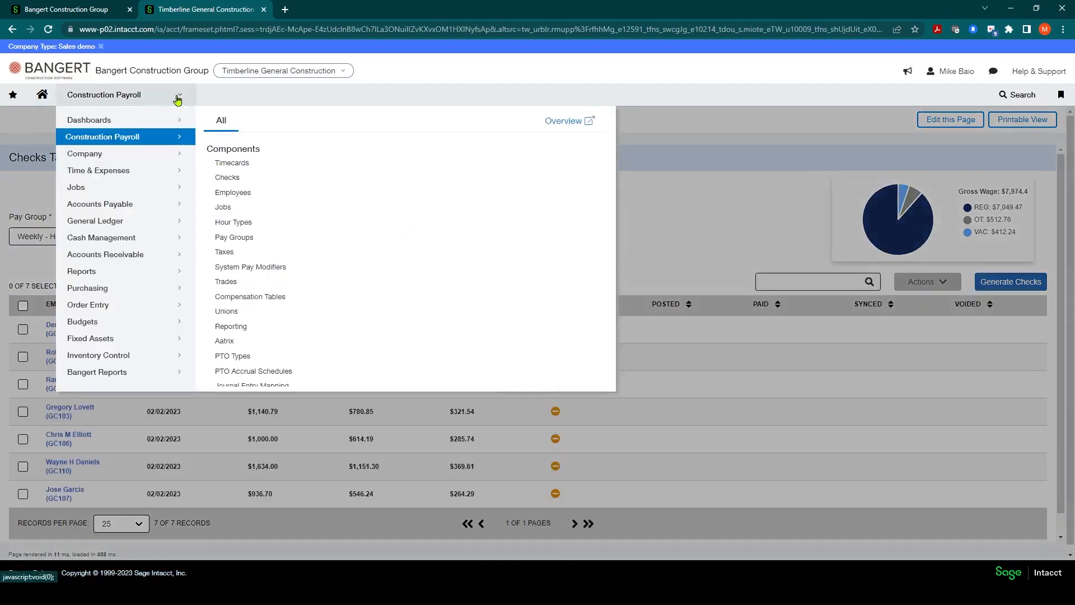
pyautogui.moveTo(265, 221)
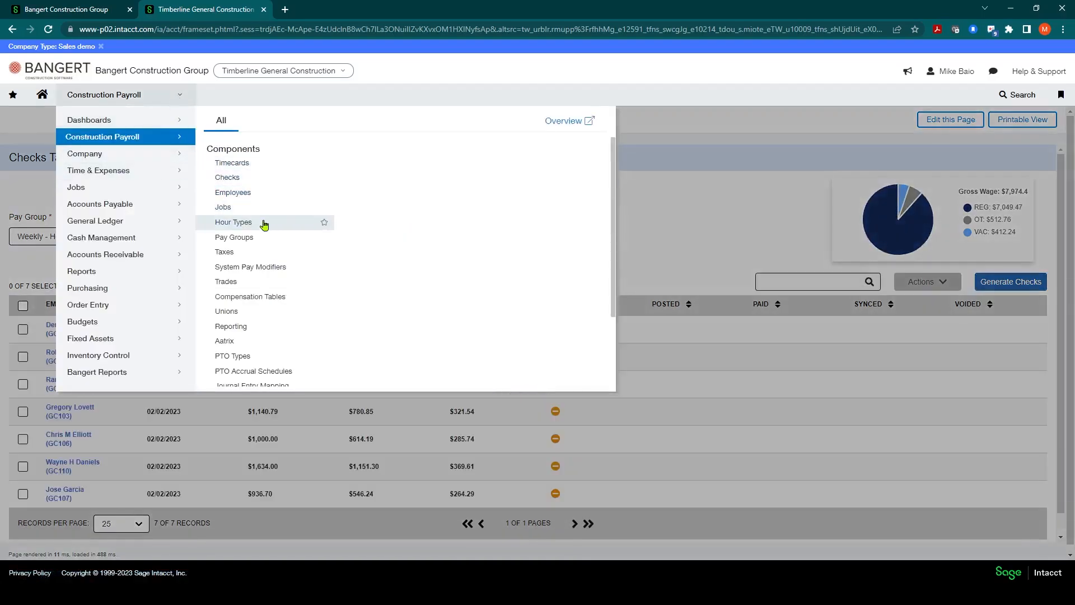
pyautogui.moveTo(250, 266)
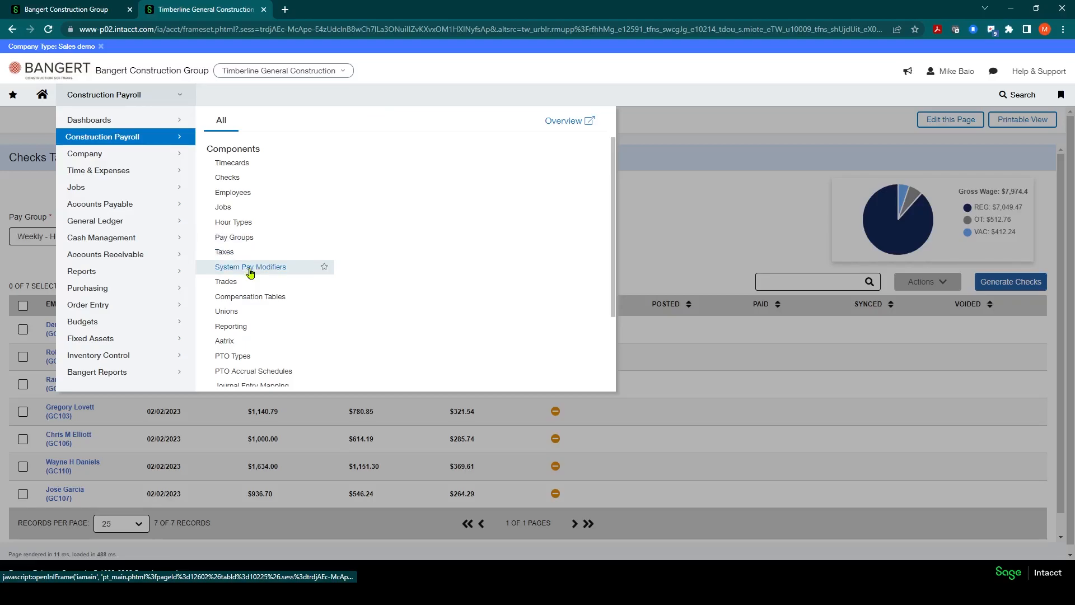
# Open the 401K system pay modifier dated 01/01/2022 from page 2 of the list.
pyautogui.click(251, 267)
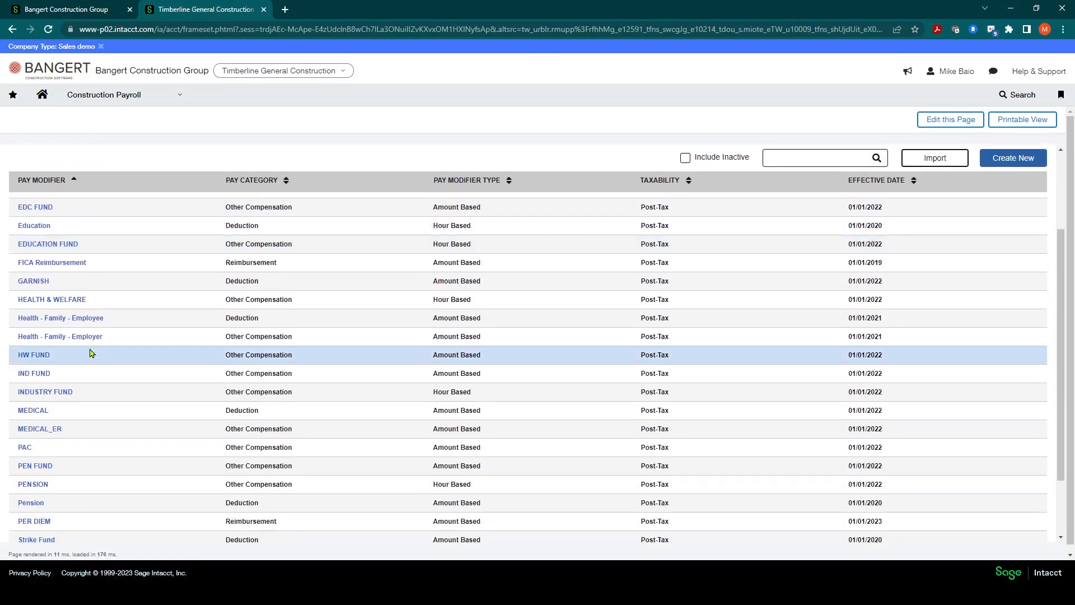
pyautogui.scroll(-3)
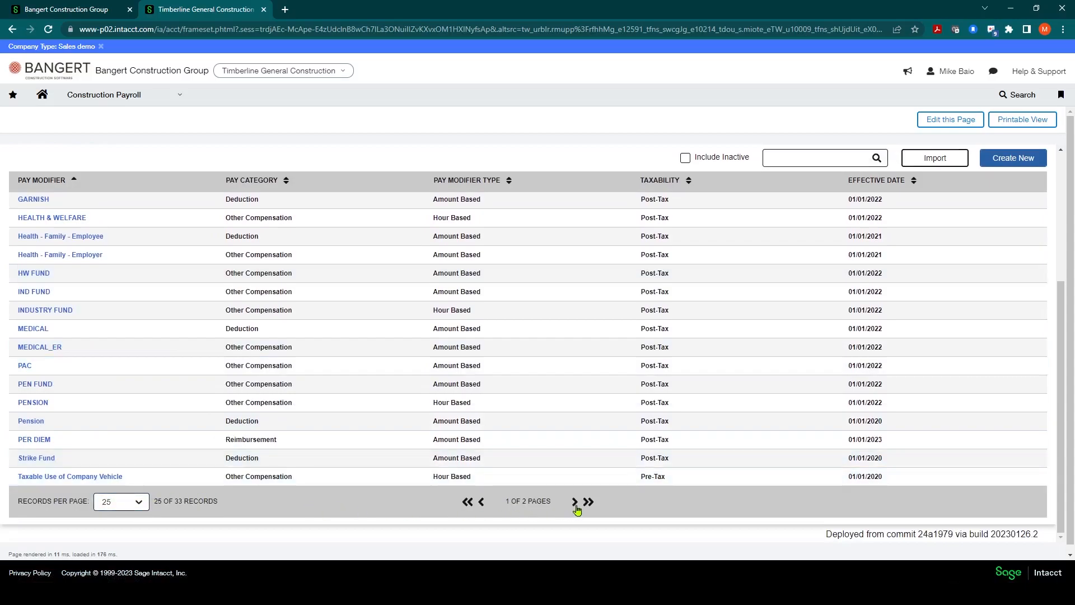
pyautogui.click(574, 501)
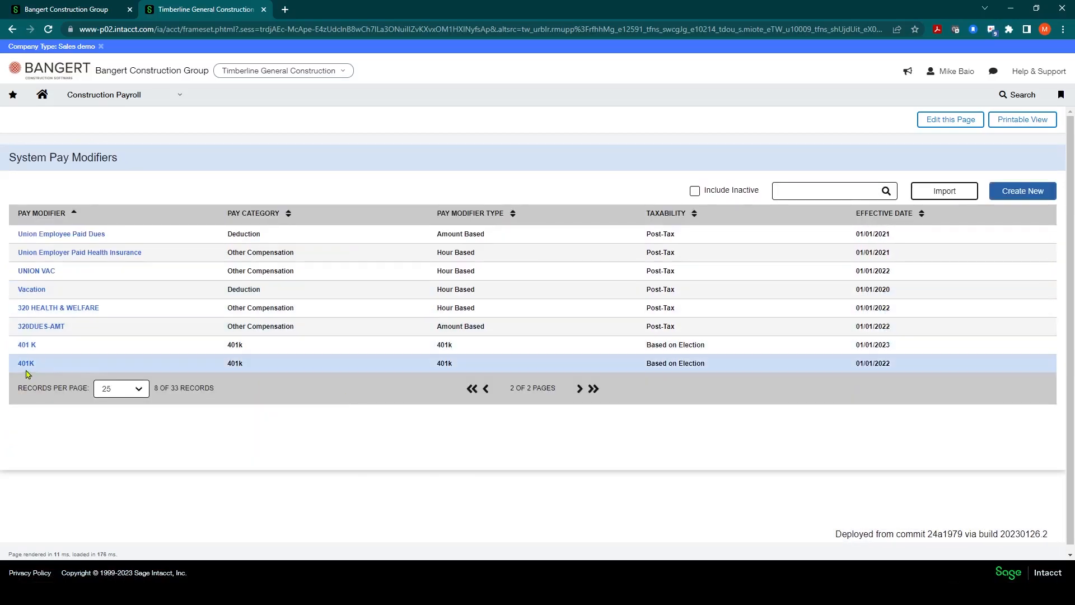
pyautogui.click(25, 363)
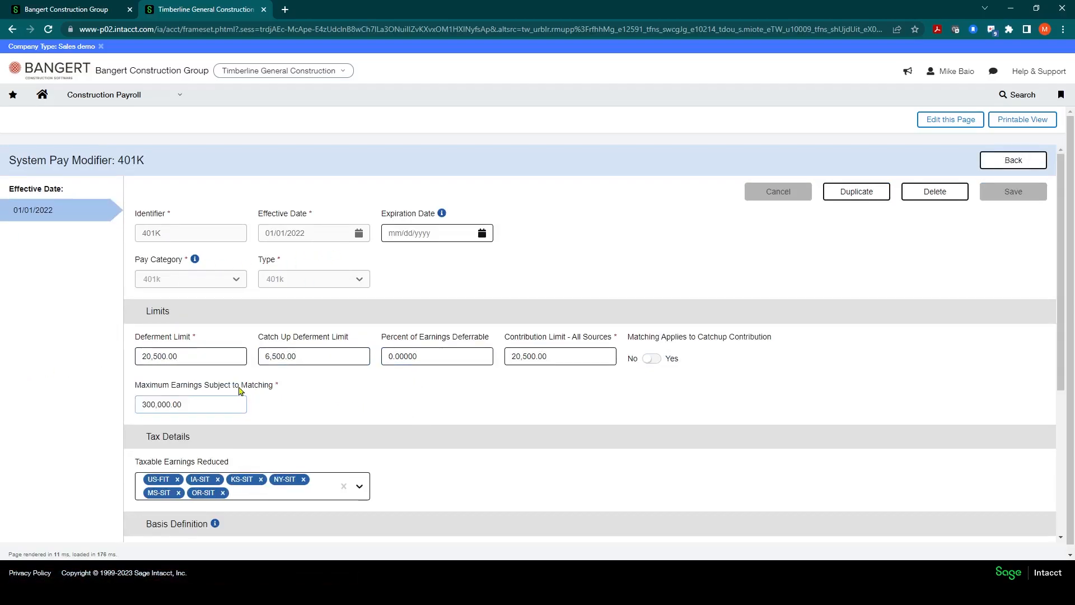
# Set Percent of Earnings Deferrable to 100.00000 and save the 401K modifier.
pyautogui.scroll(-3)
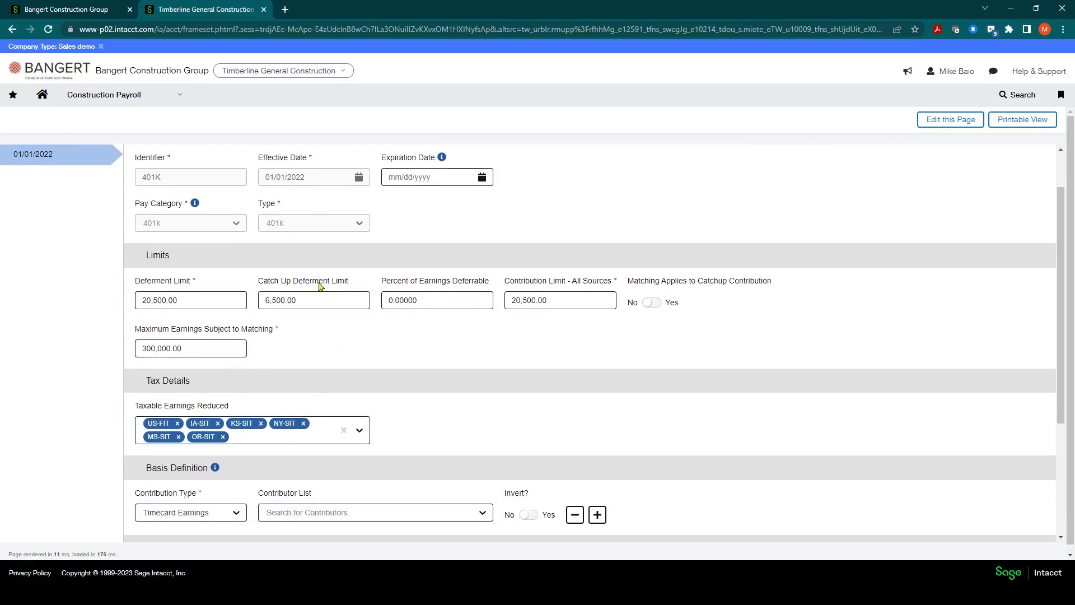
pyautogui.moveTo(422, 292)
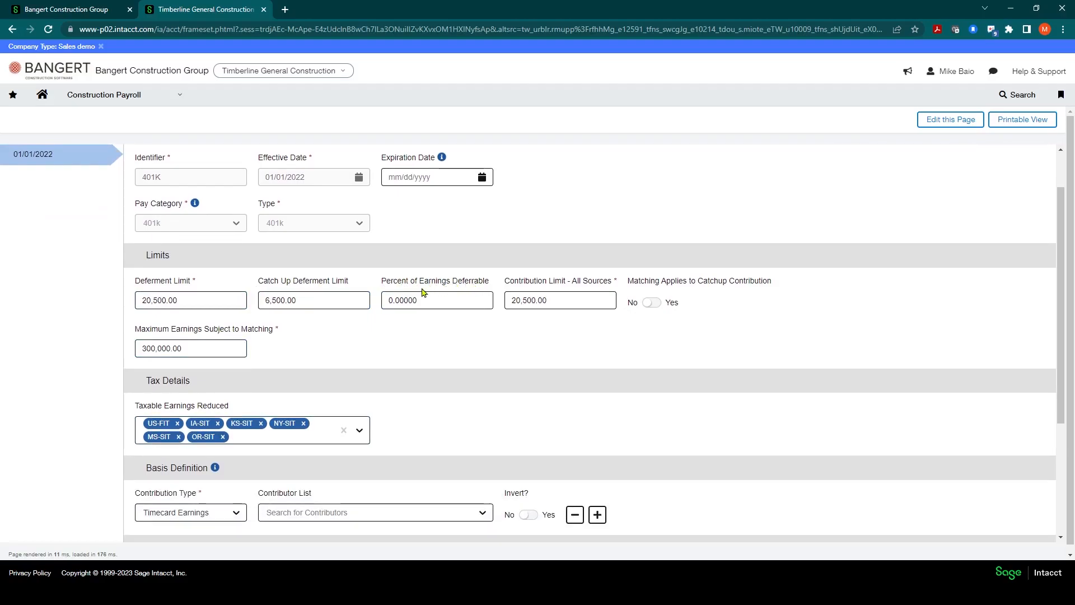
pyautogui.click(436, 300)
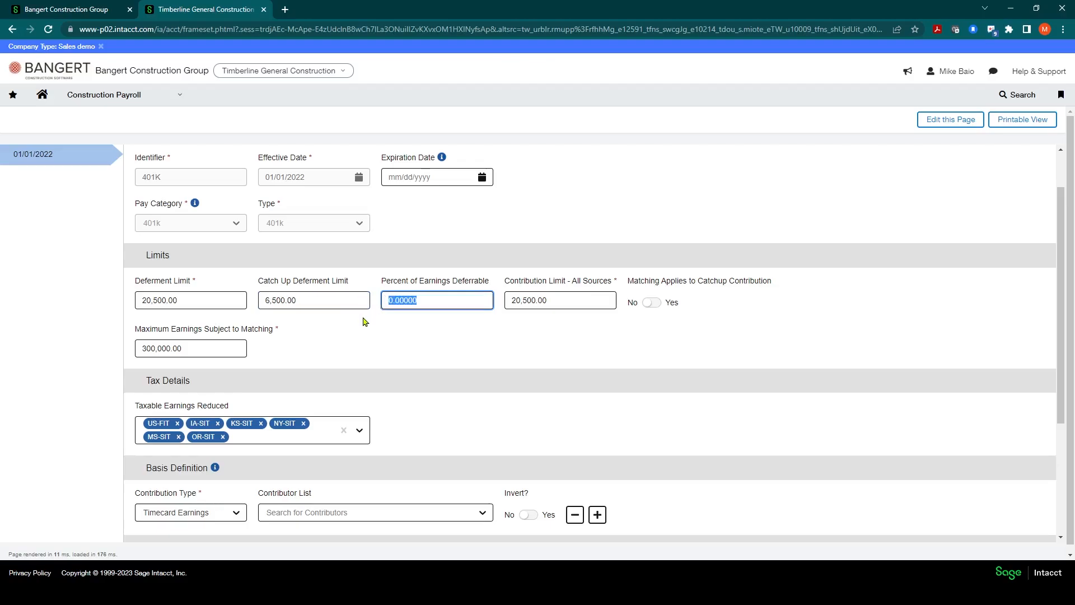
pyautogui.write('100')
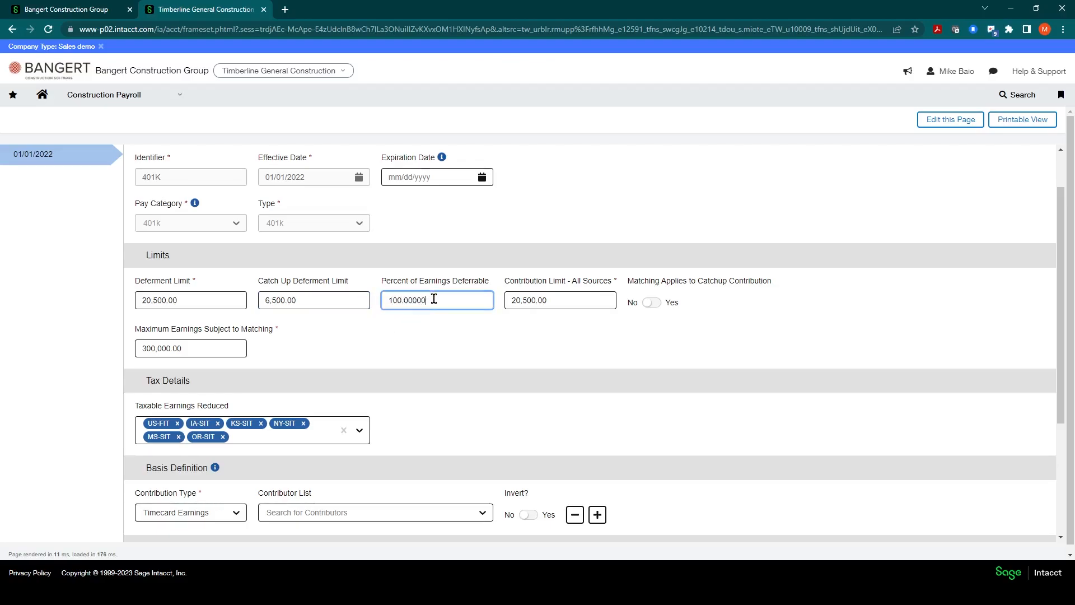
pyautogui.moveTo(445, 325)
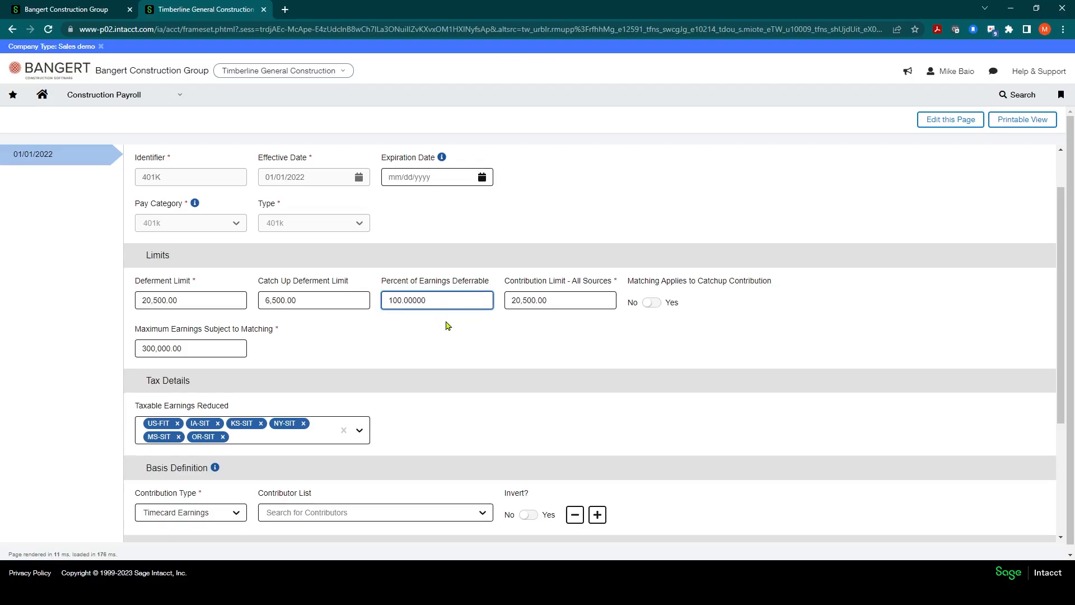
pyautogui.click(411, 300)
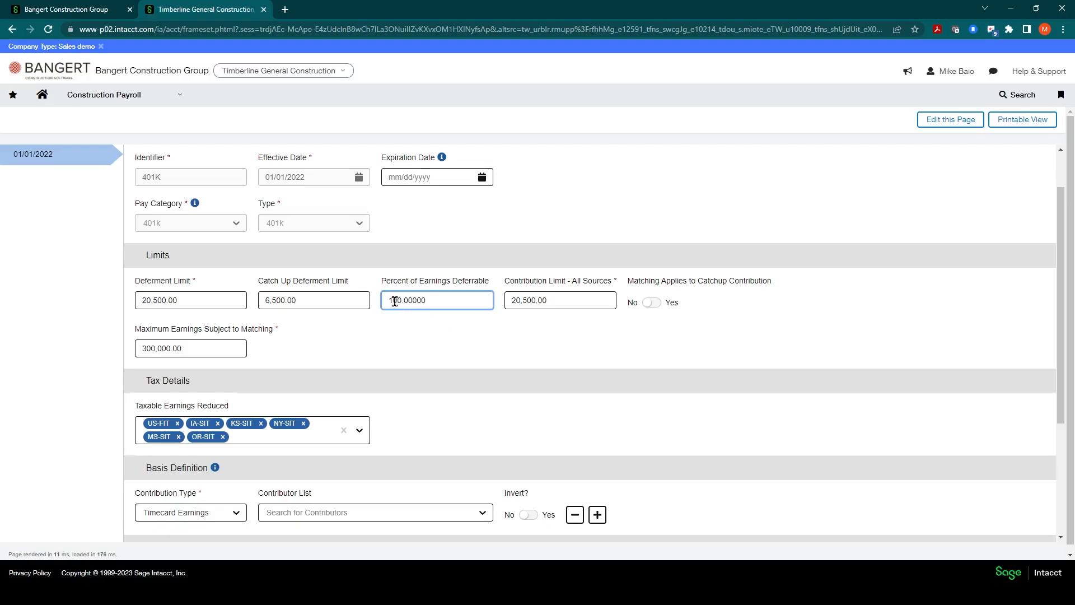
pyautogui.write('100.00000')
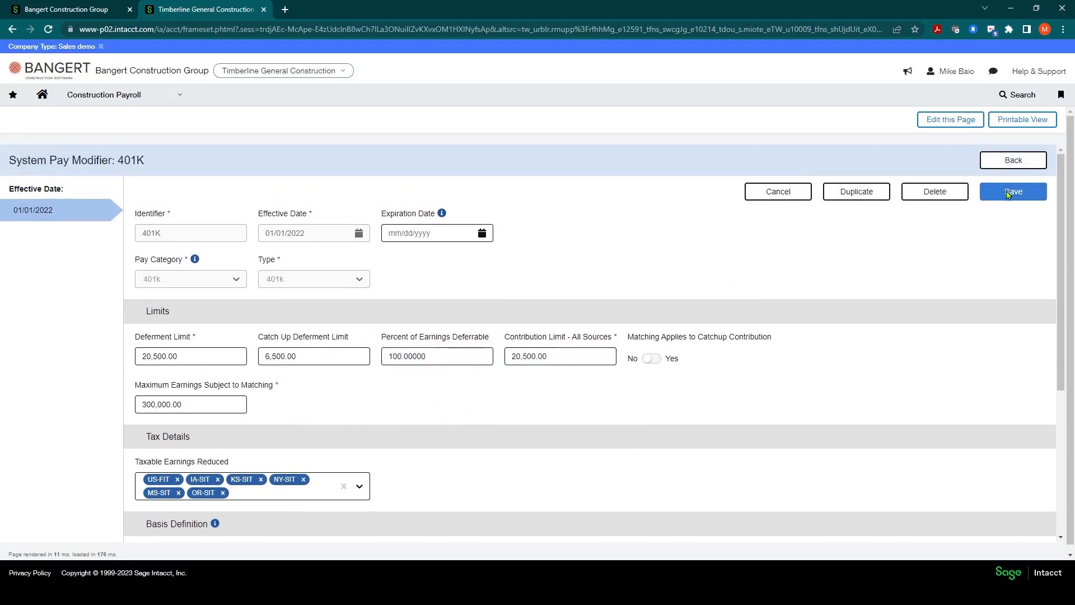
pyautogui.click(1013, 191)
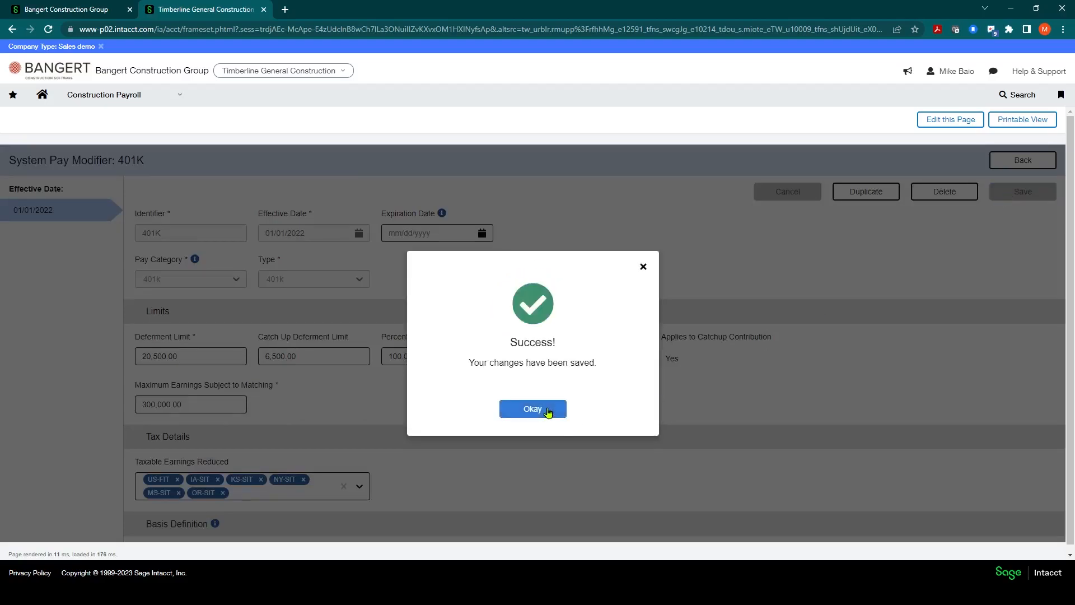
pyautogui.click(532, 408)
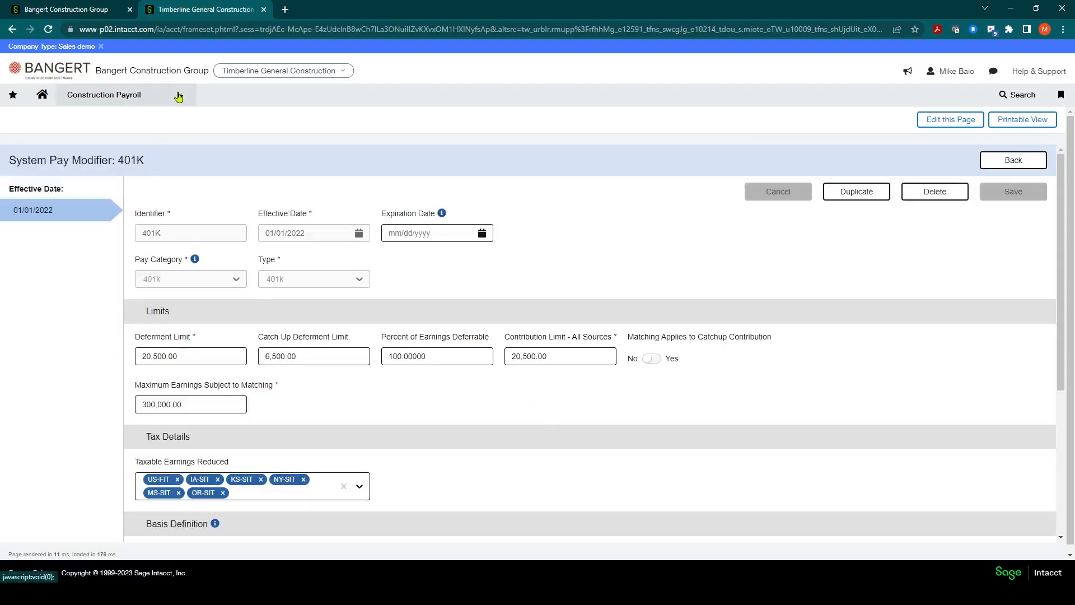
# Show the Weekly - Hourly pay group's checks with start and end date 02/02/2023.
pyautogui.click(103, 94)
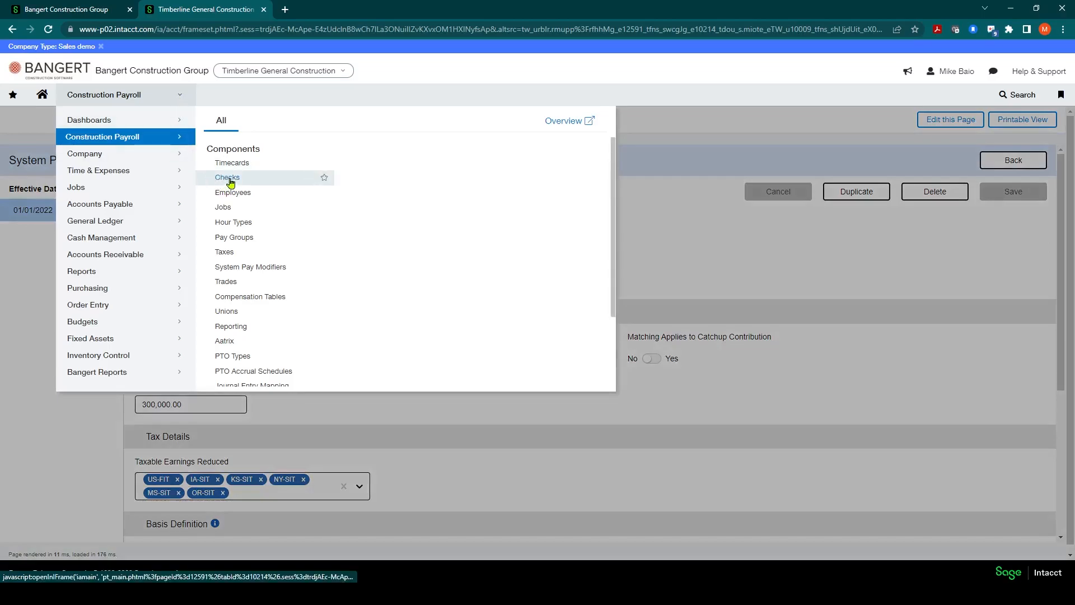
pyautogui.click(226, 177)
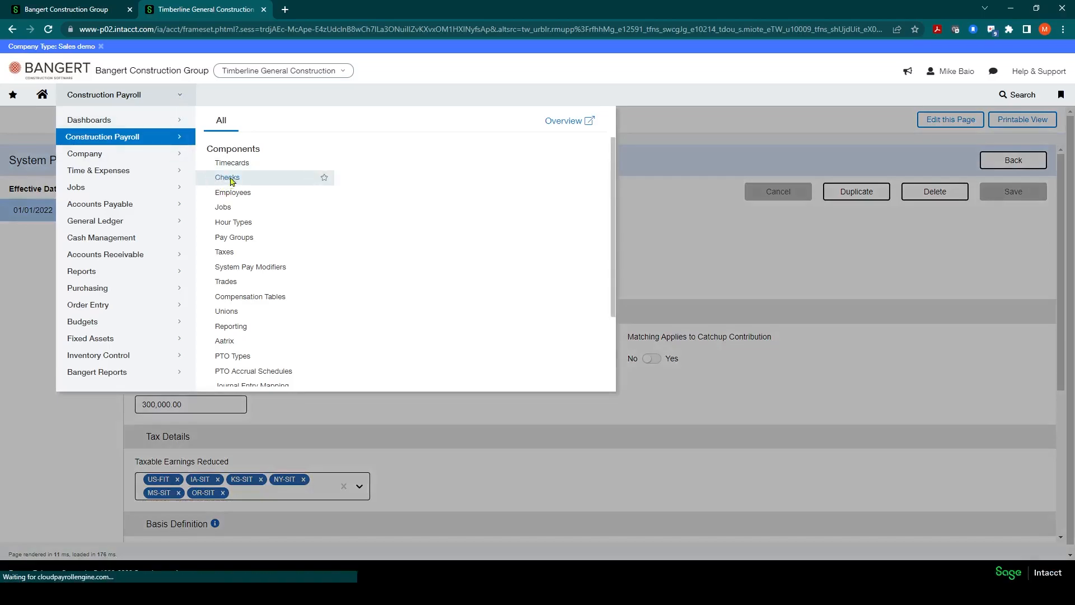
pyautogui.click(227, 177)
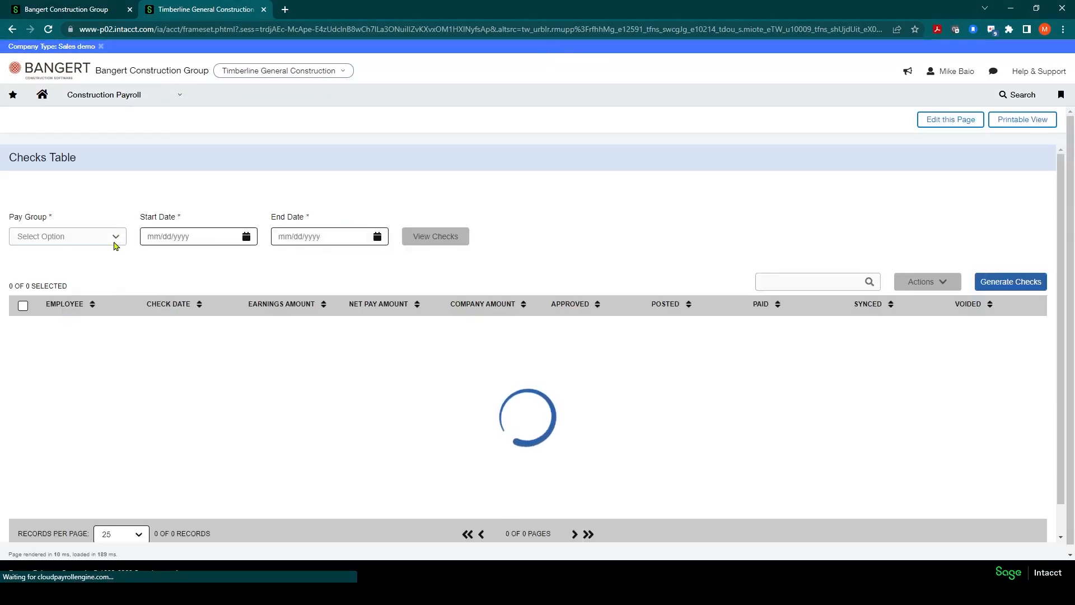
pyautogui.click(66, 237)
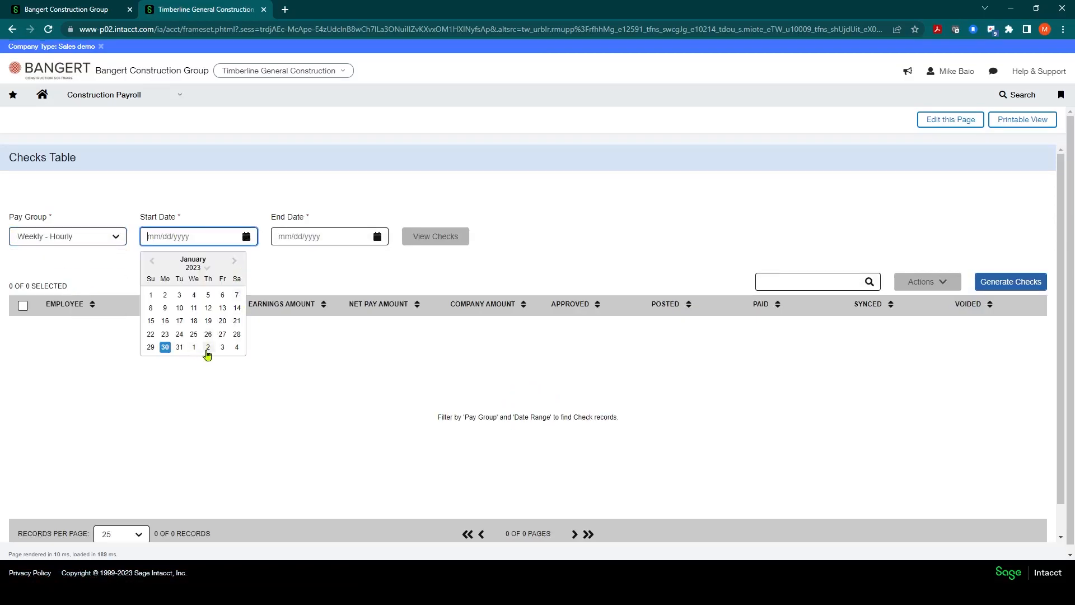
pyautogui.click(434, 236)
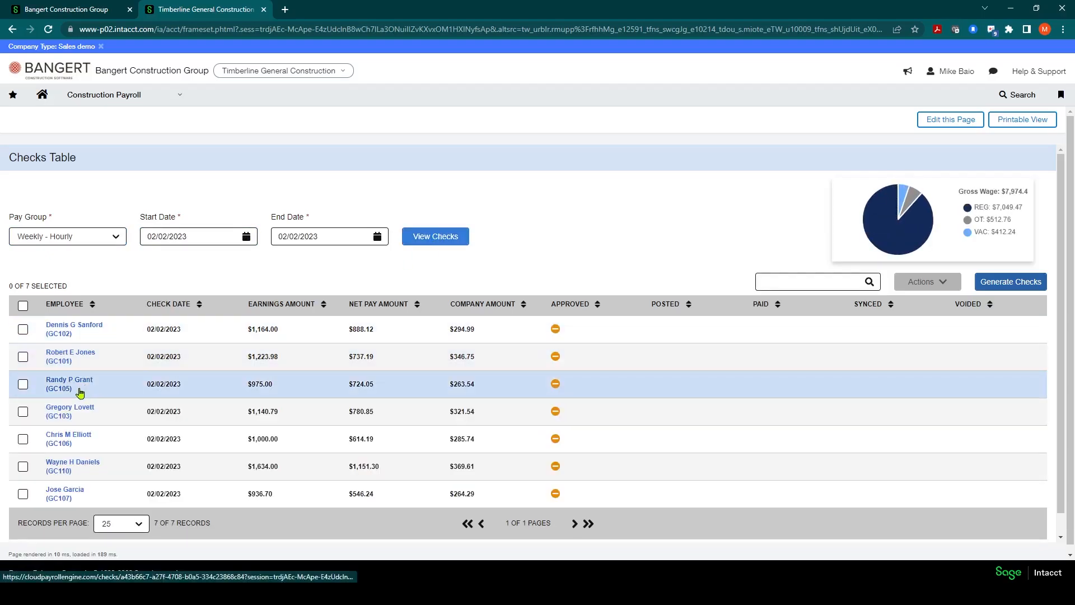
pyautogui.moveTo(21, 398)
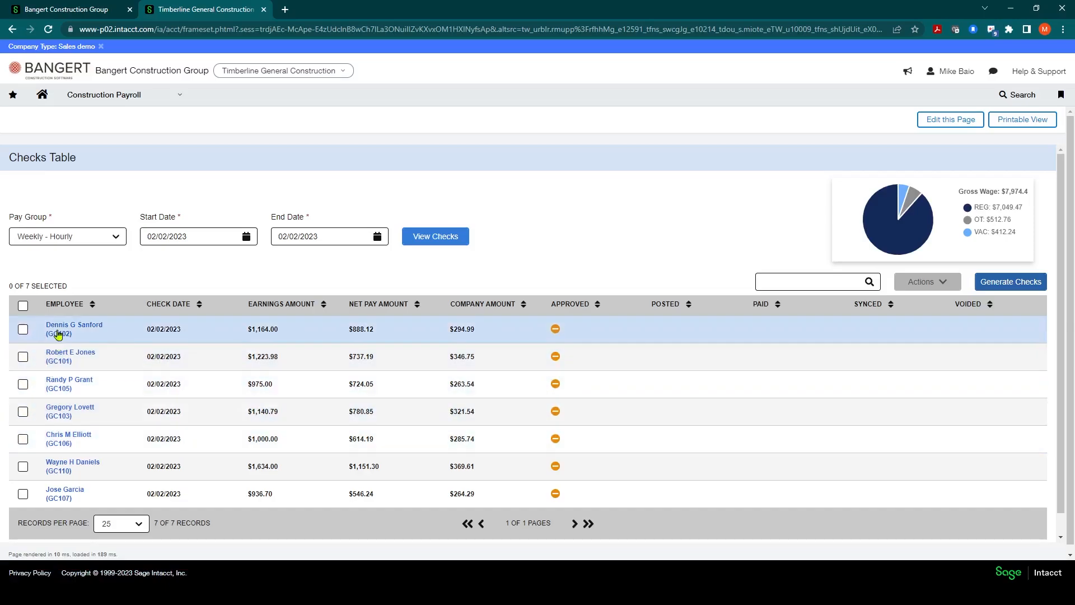
pyautogui.moveTo(70, 356)
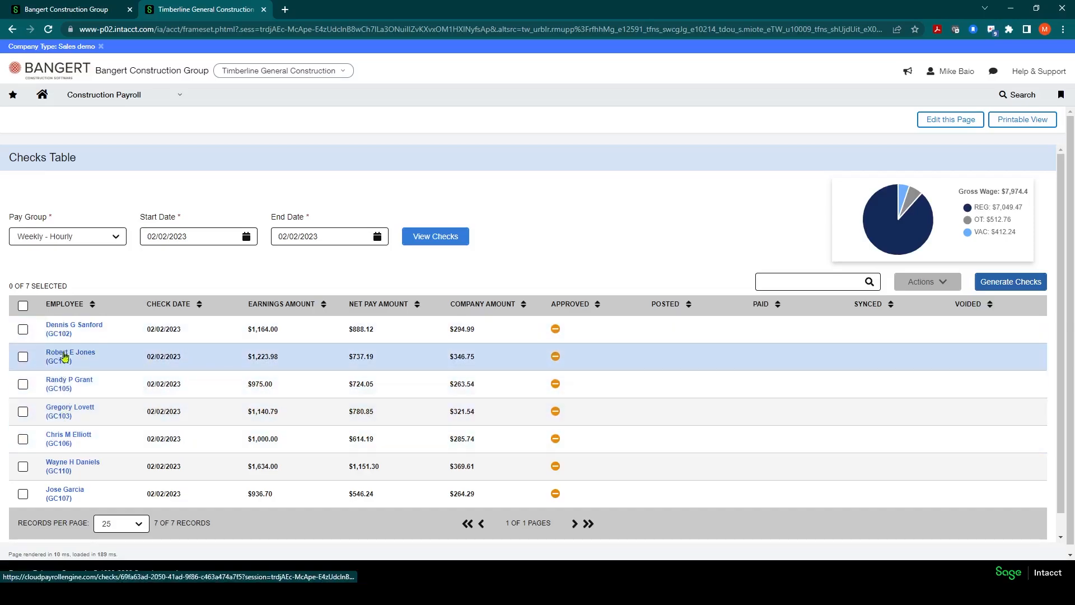
# Select all seven 02/02/2023 checks and run Recalculate on them from the Actions menu.
pyautogui.click(23, 305)
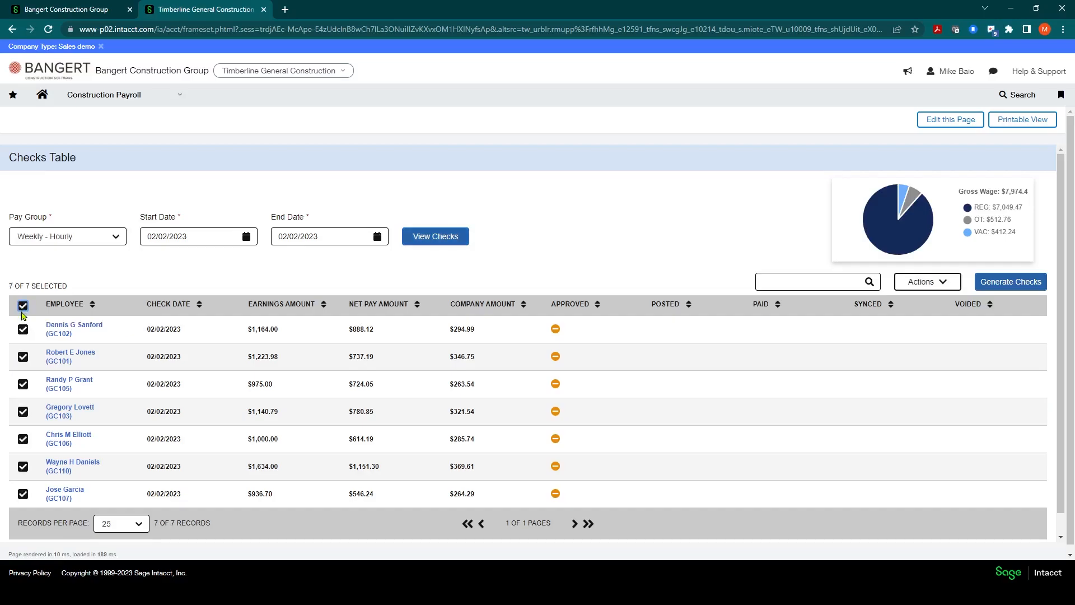
pyautogui.moveTo(68, 438)
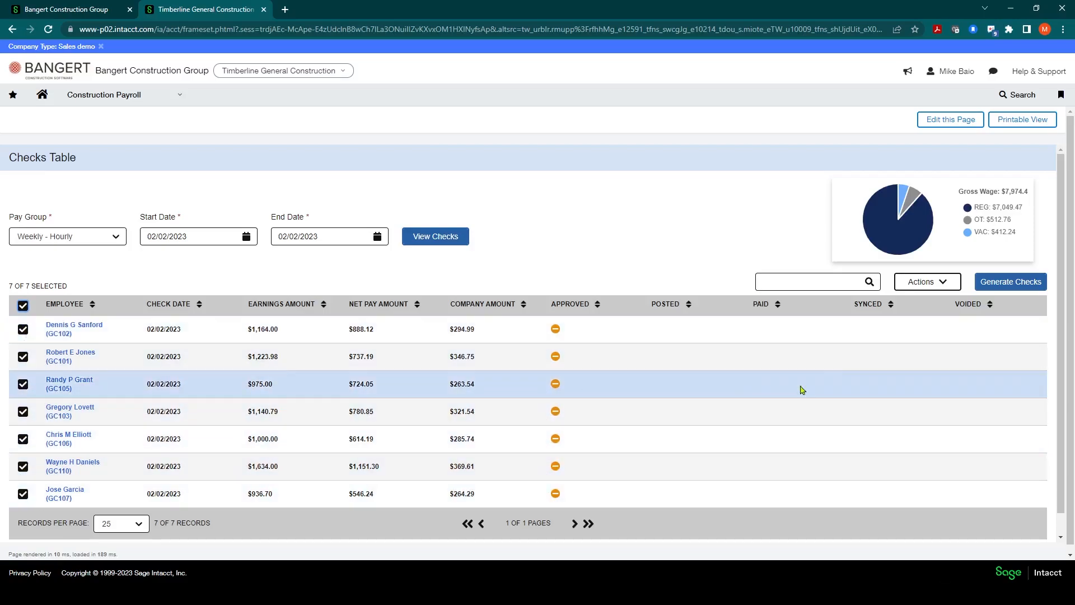
pyautogui.click(926, 281)
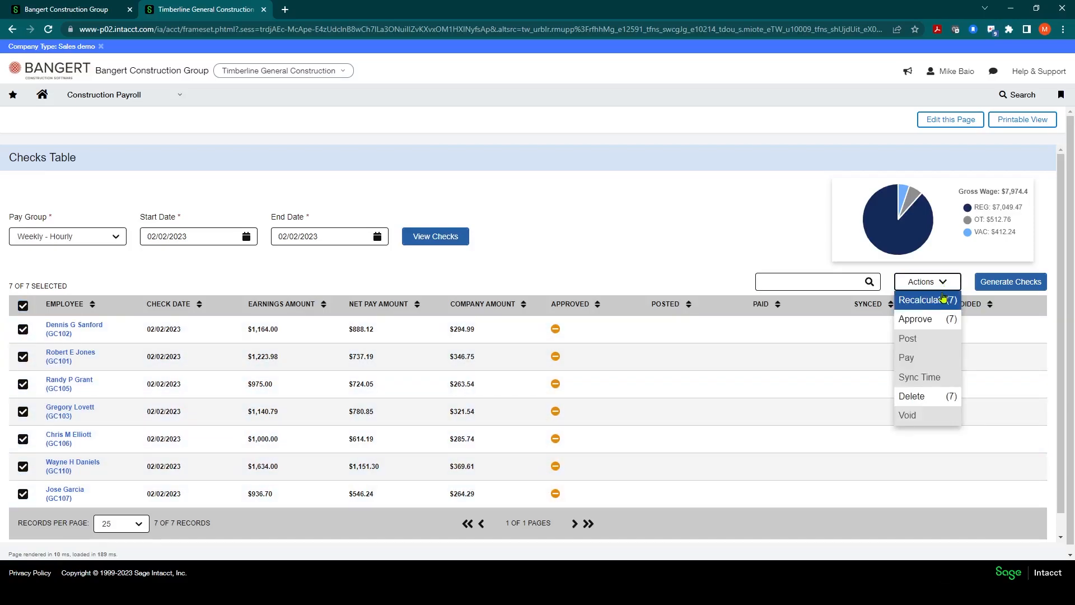
pyautogui.click(921, 300)
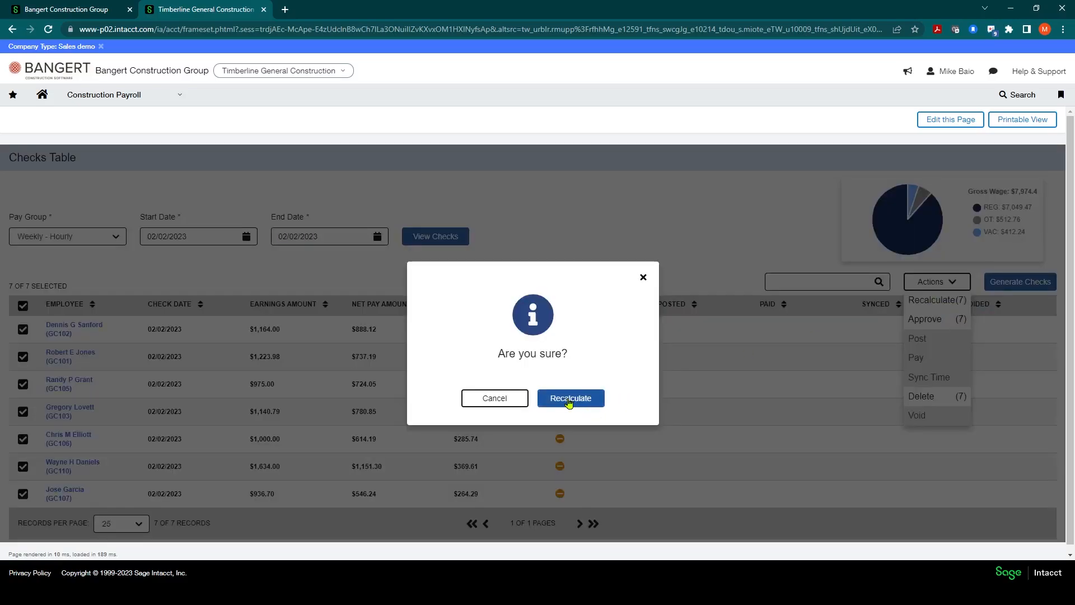
pyautogui.click(570, 397)
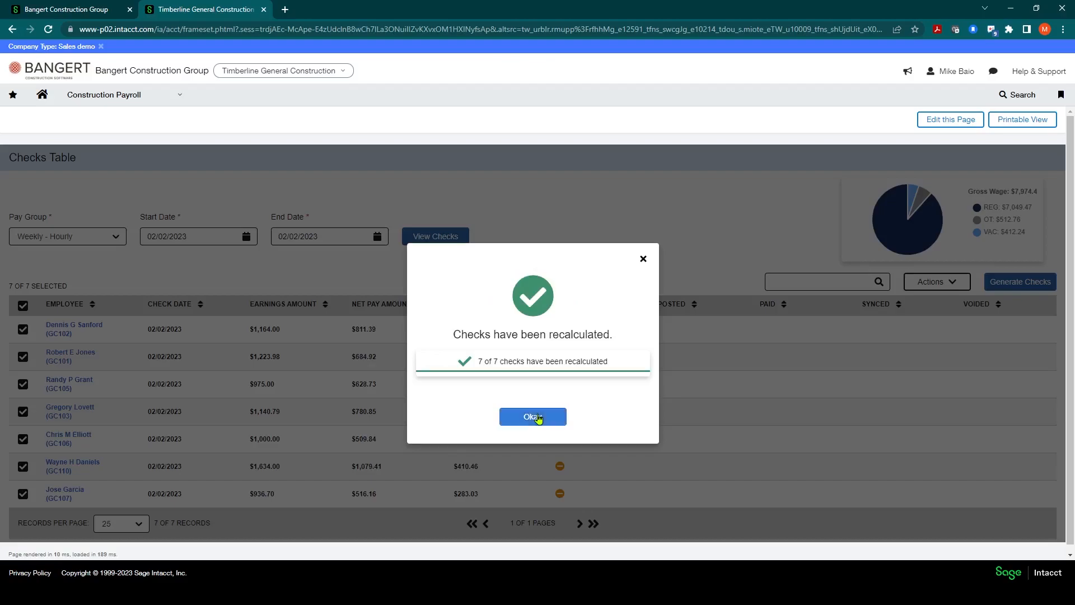
pyautogui.click(532, 416)
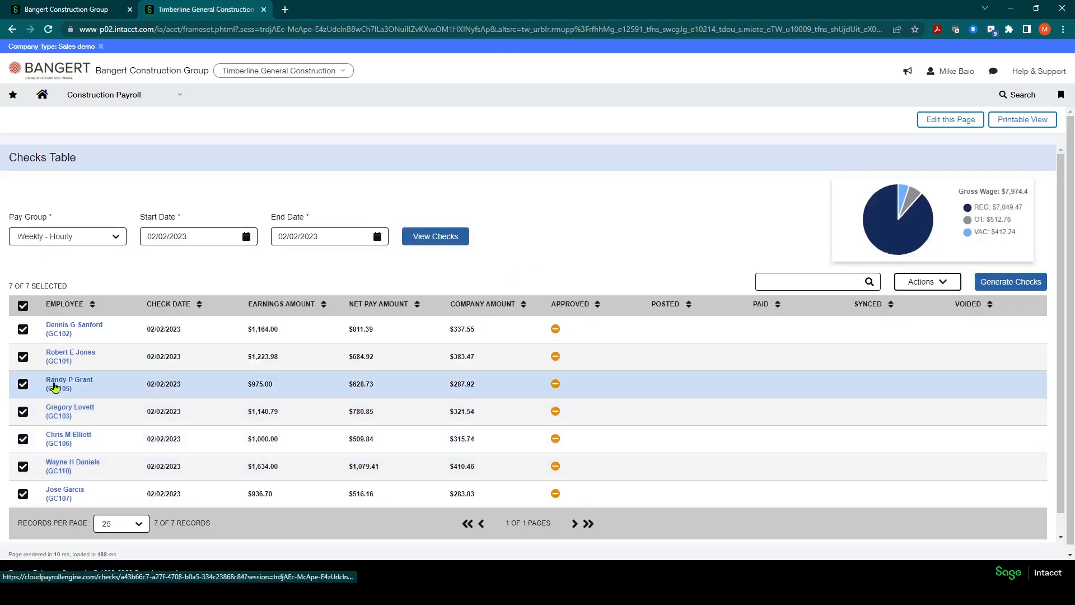
pyautogui.click(69, 383)
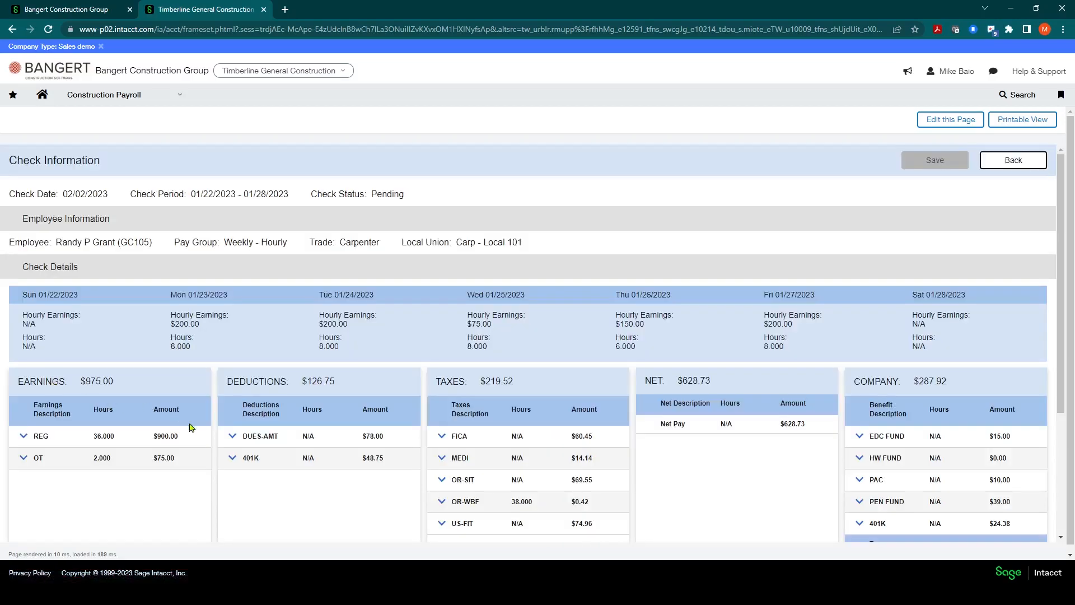
pyautogui.moveTo(378, 457)
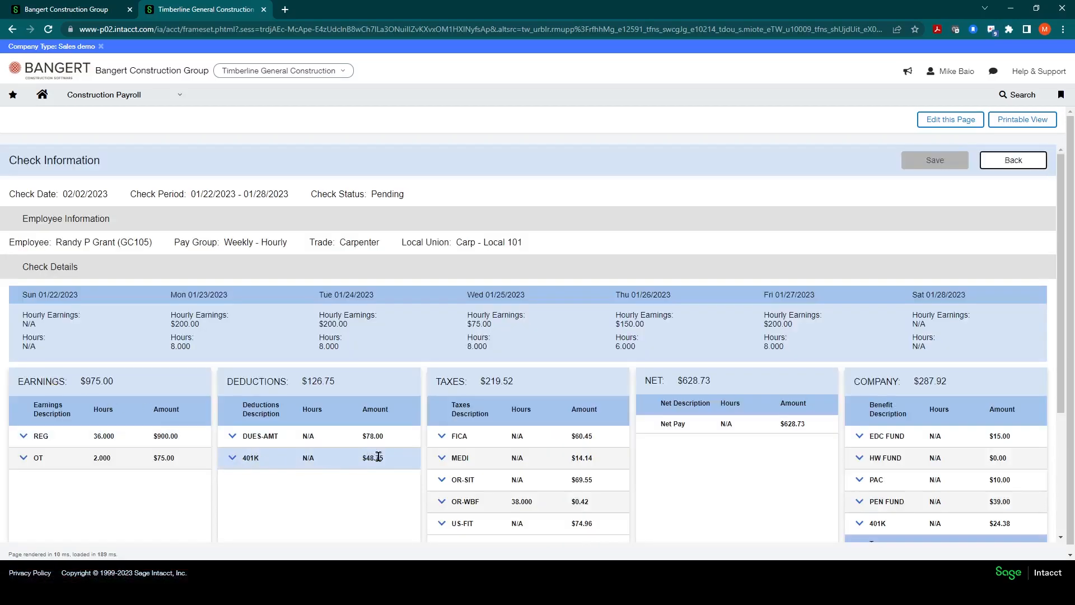
pyautogui.scroll(-3)
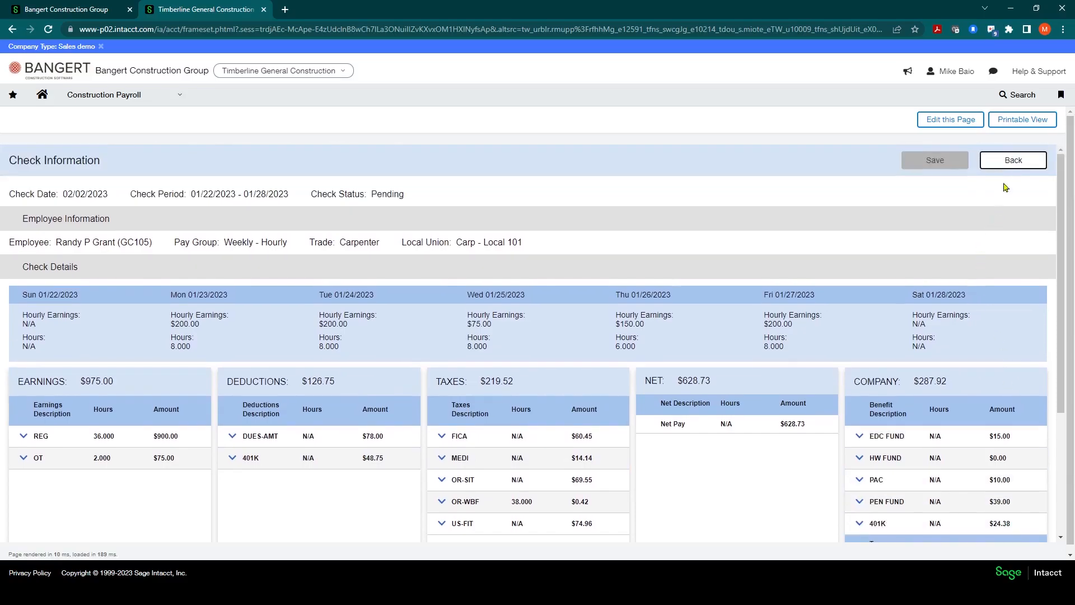
pyautogui.click(1013, 160)
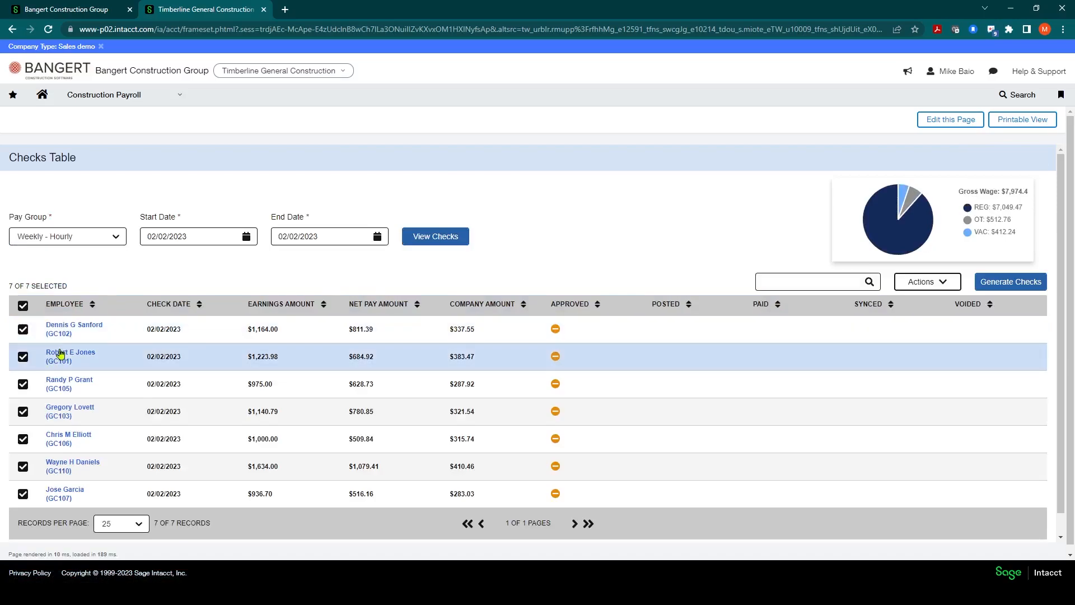
pyautogui.click(69, 352)
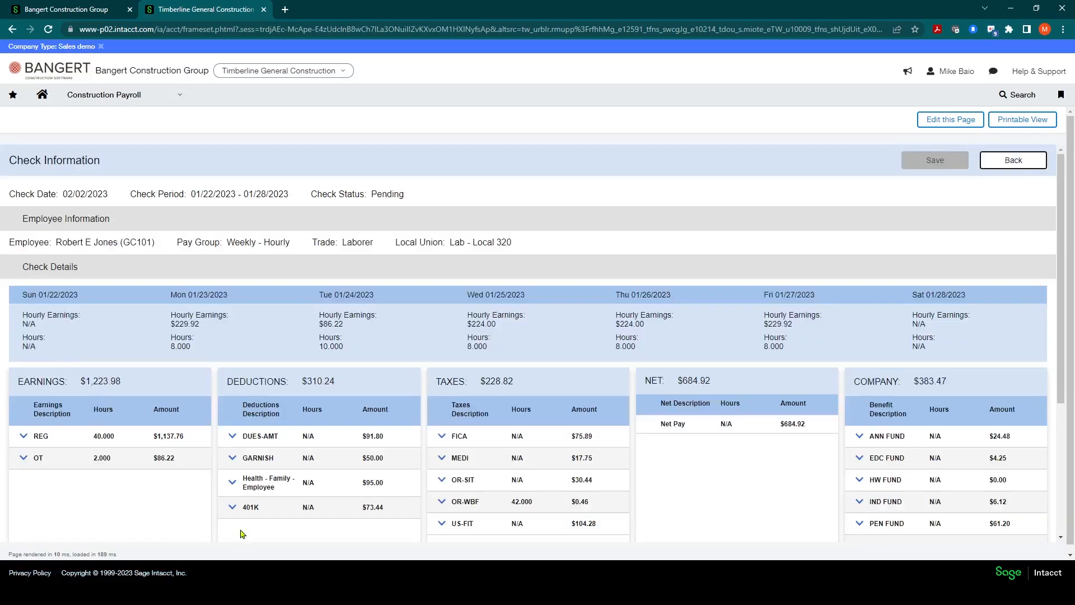
pyautogui.moveTo(1013, 160)
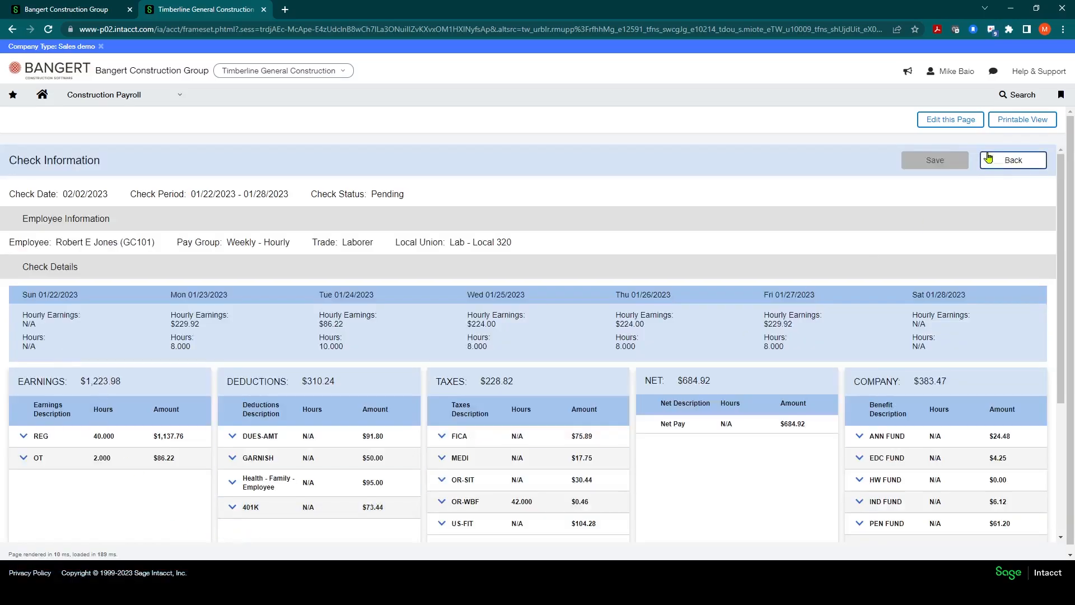
pyautogui.click(1013, 161)
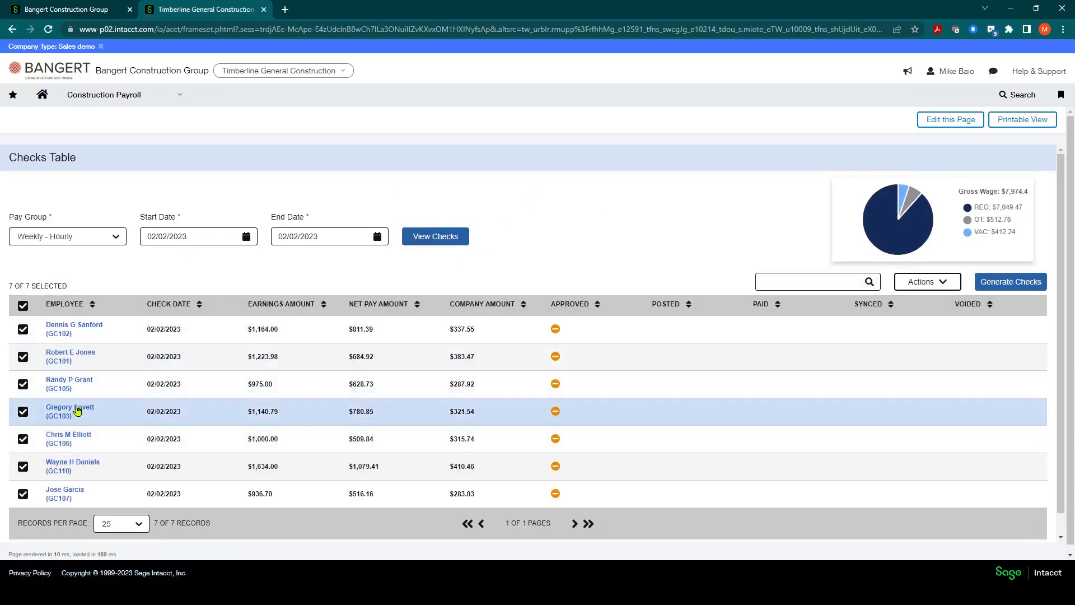
pyautogui.scroll(-3)
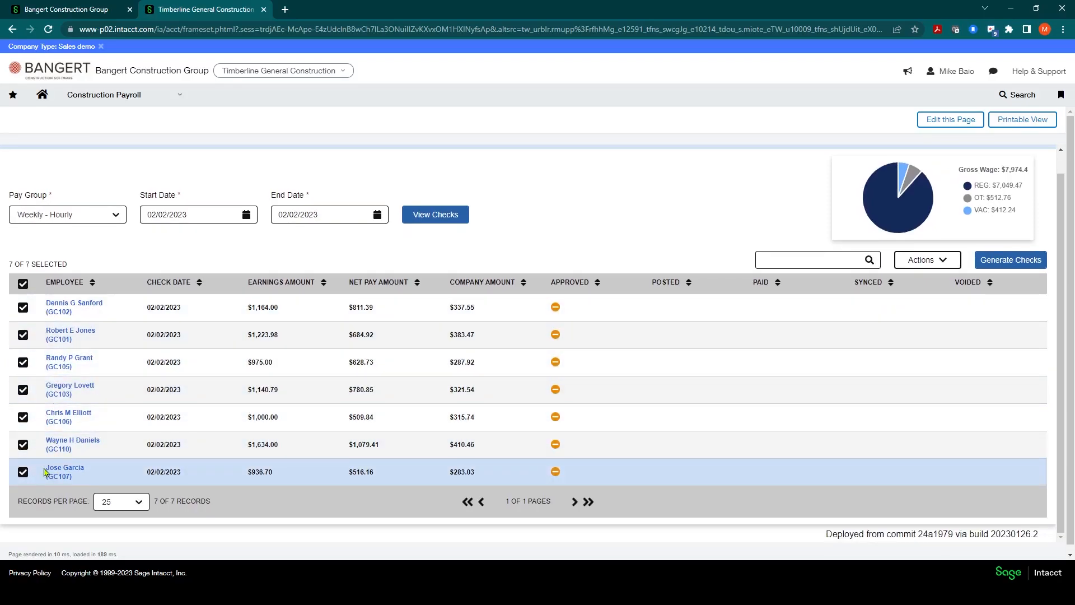
pyautogui.moveTo(31, 472)
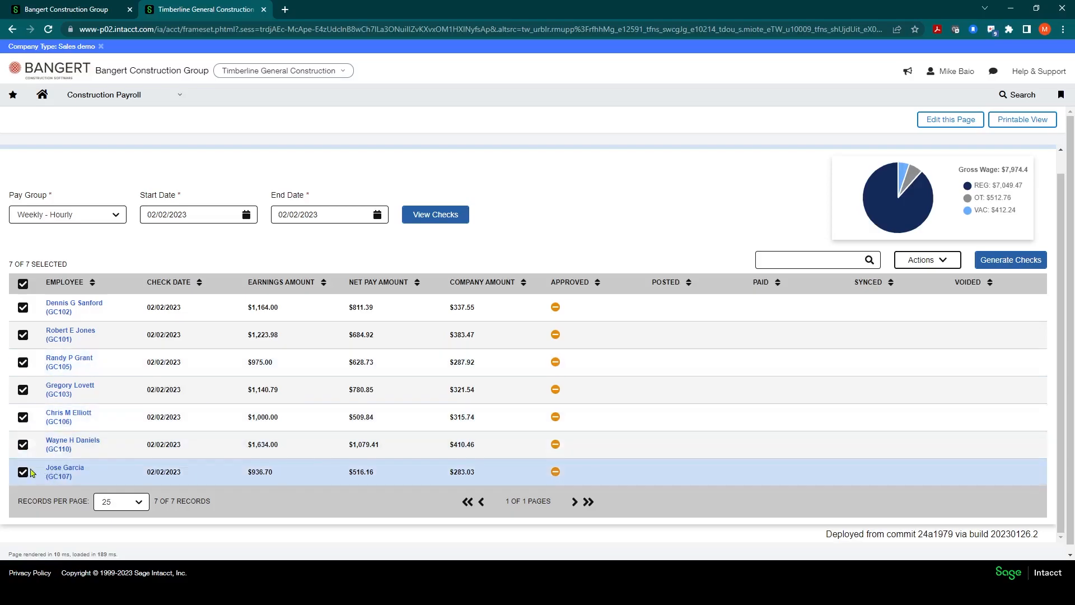
pyautogui.click(23, 283)
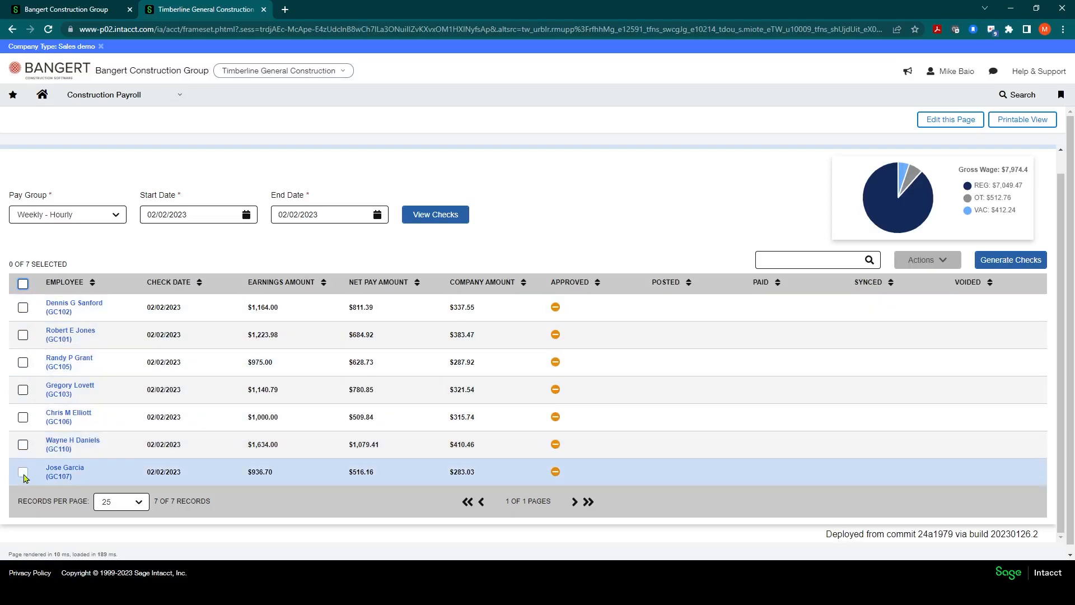
pyautogui.click(22, 472)
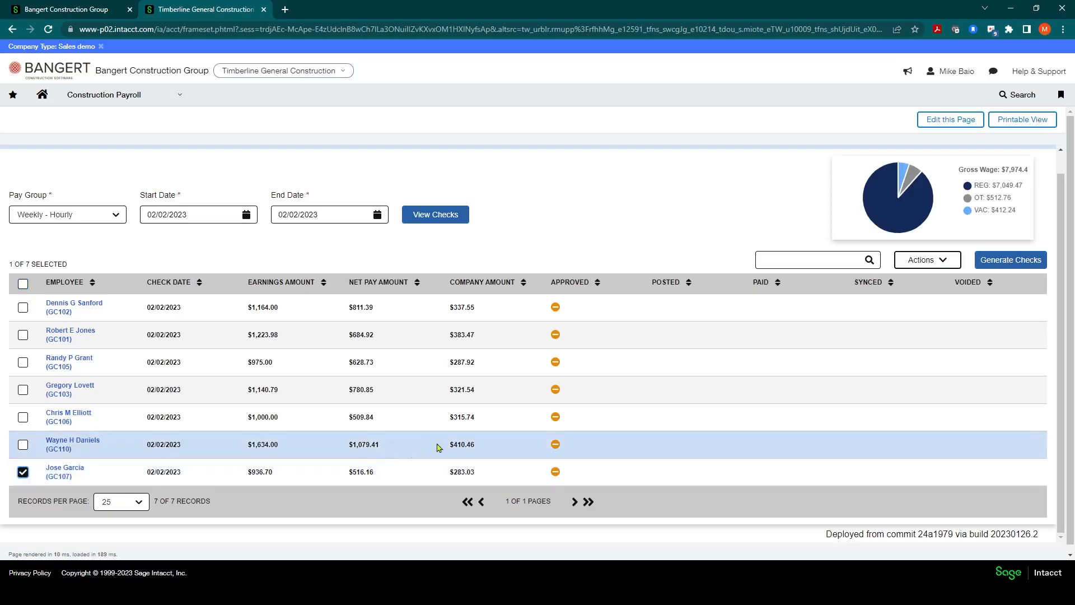
pyautogui.click(926, 259)
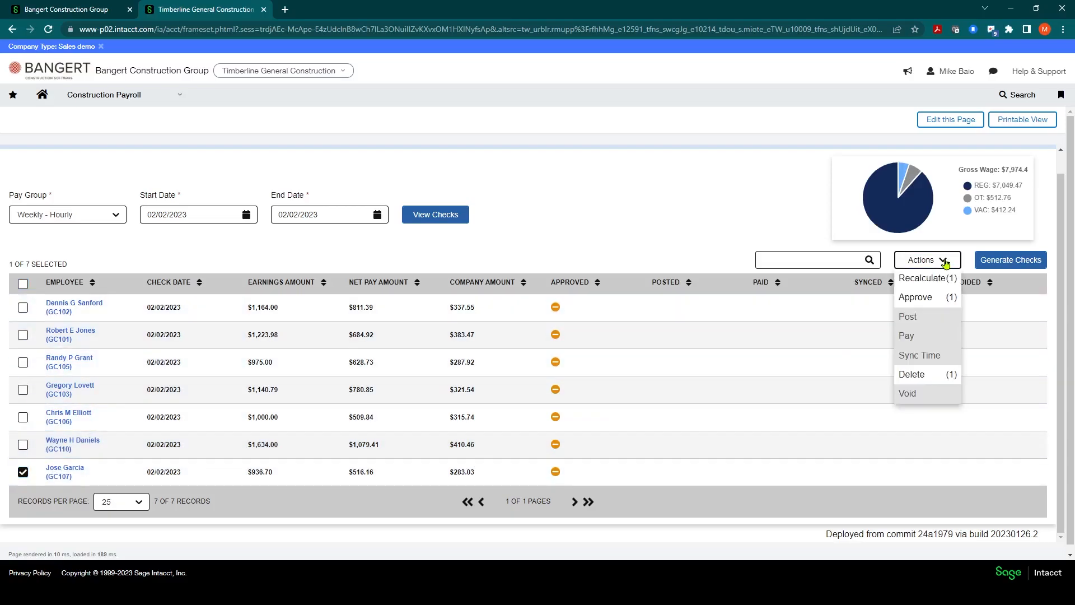
pyautogui.moveTo(924, 374)
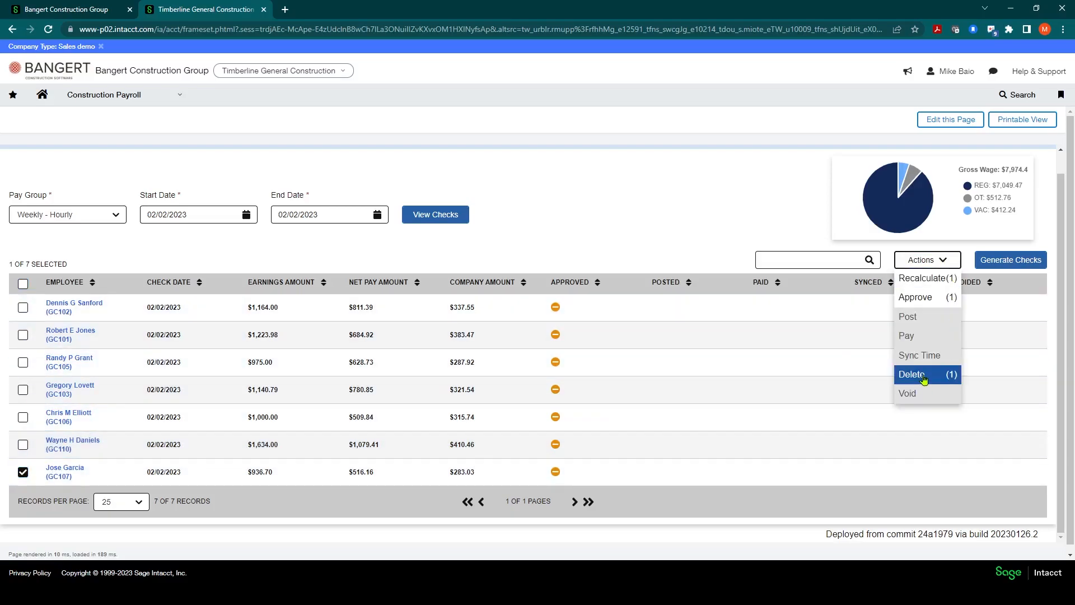
pyautogui.click(912, 374)
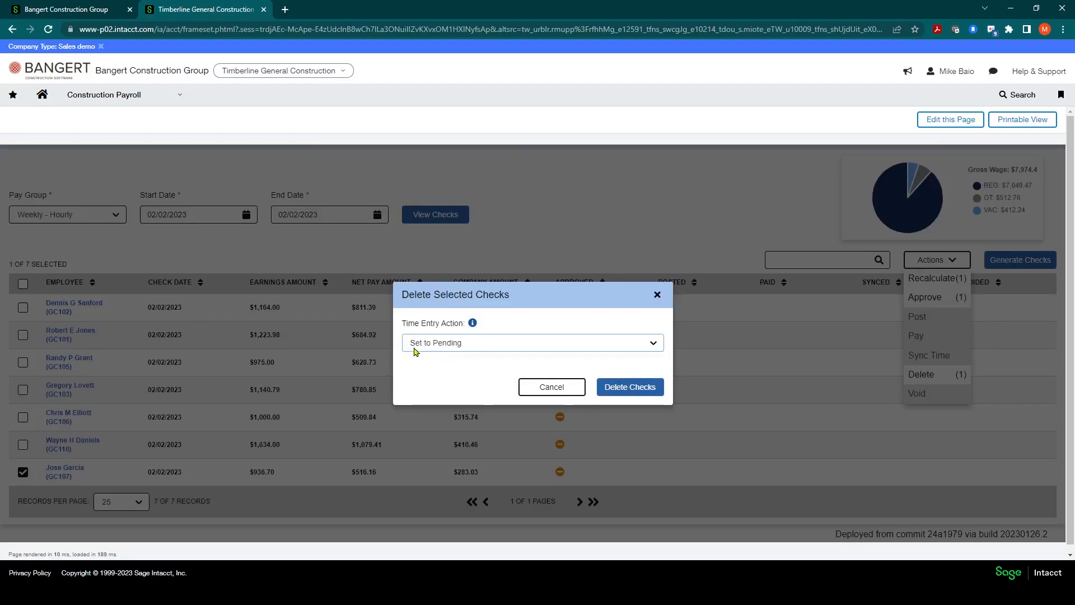
pyautogui.moveTo(454, 352)
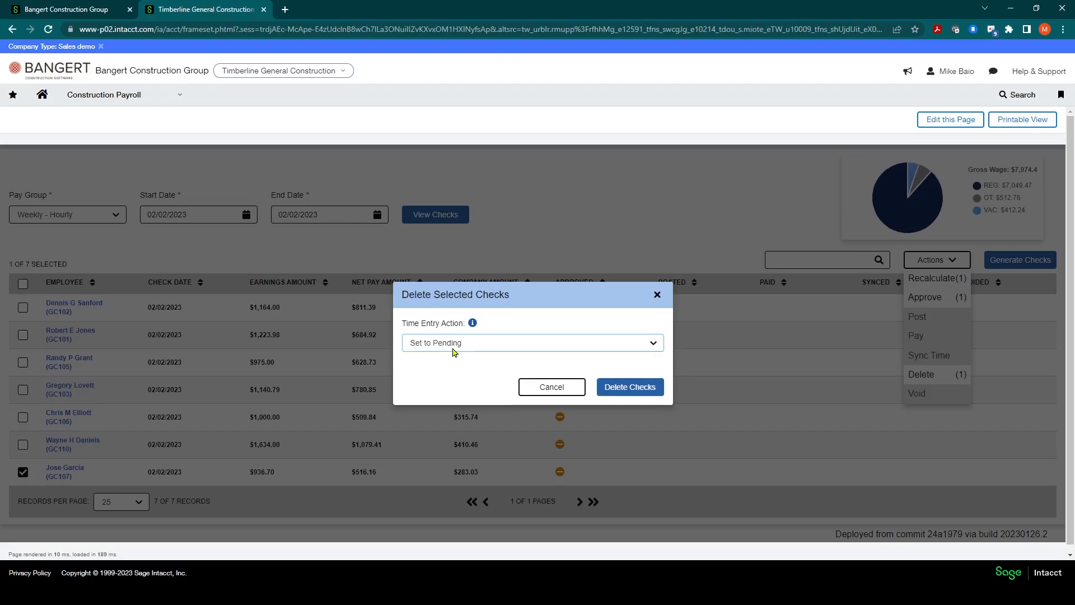
pyautogui.moveTo(616, 344)
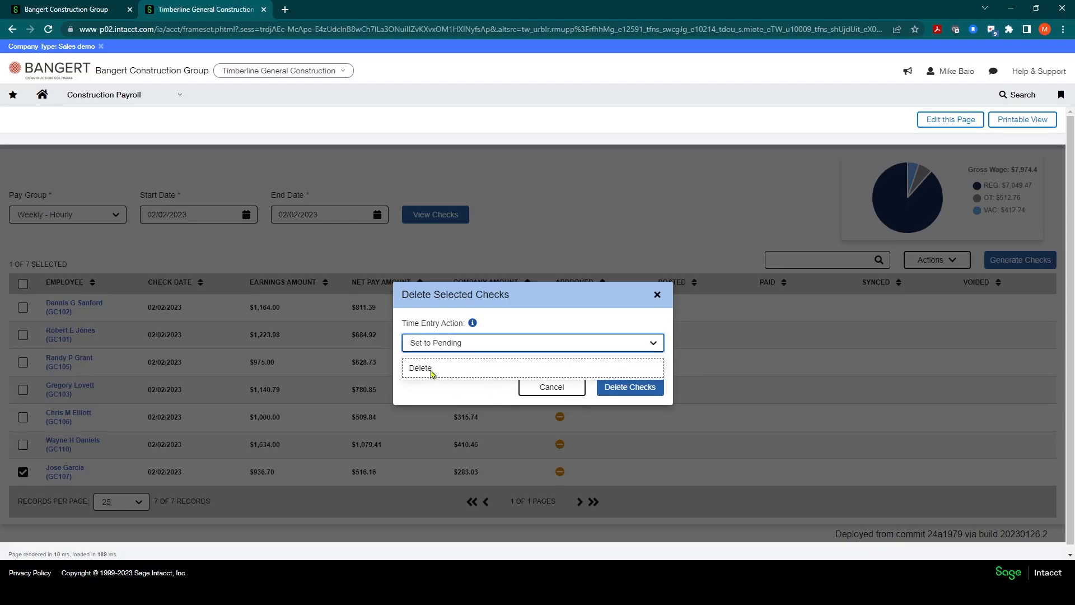
pyautogui.click(420, 368)
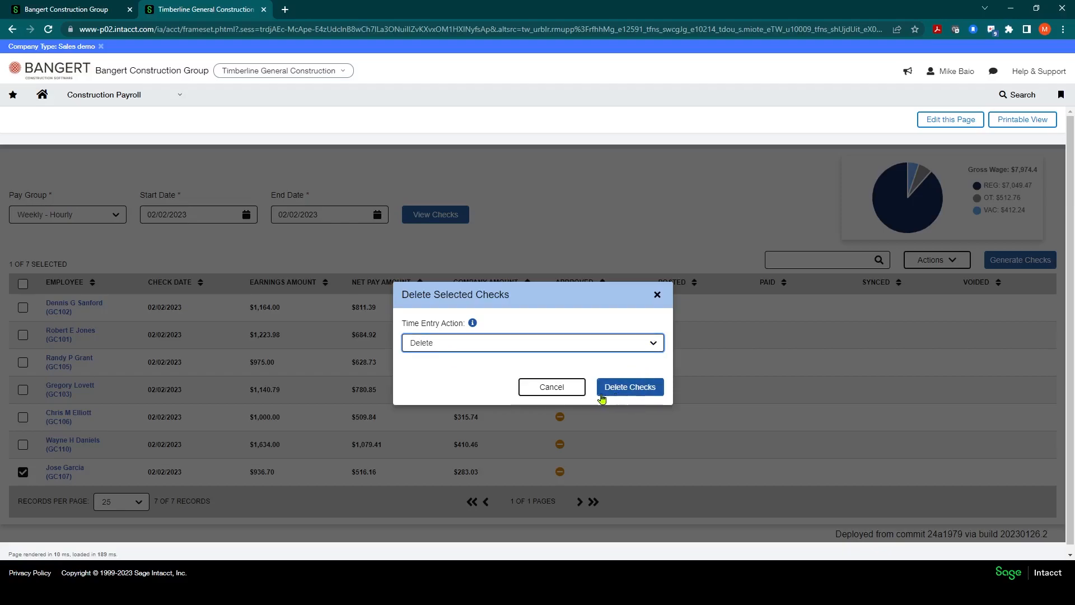
pyautogui.moveTo(551, 387)
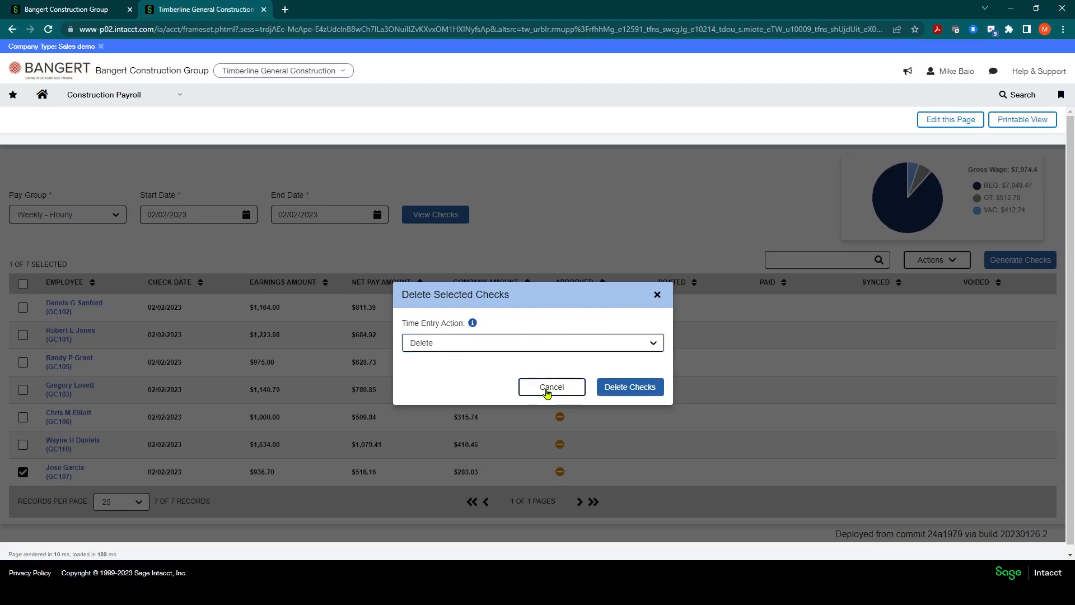
pyautogui.click(551, 387)
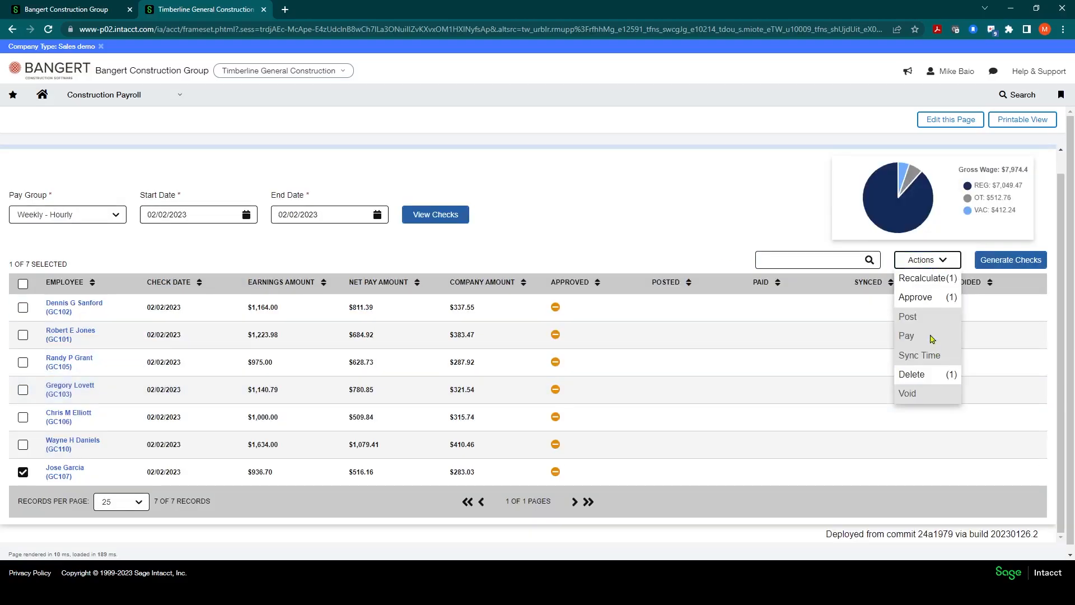
pyautogui.moveTo(917, 321)
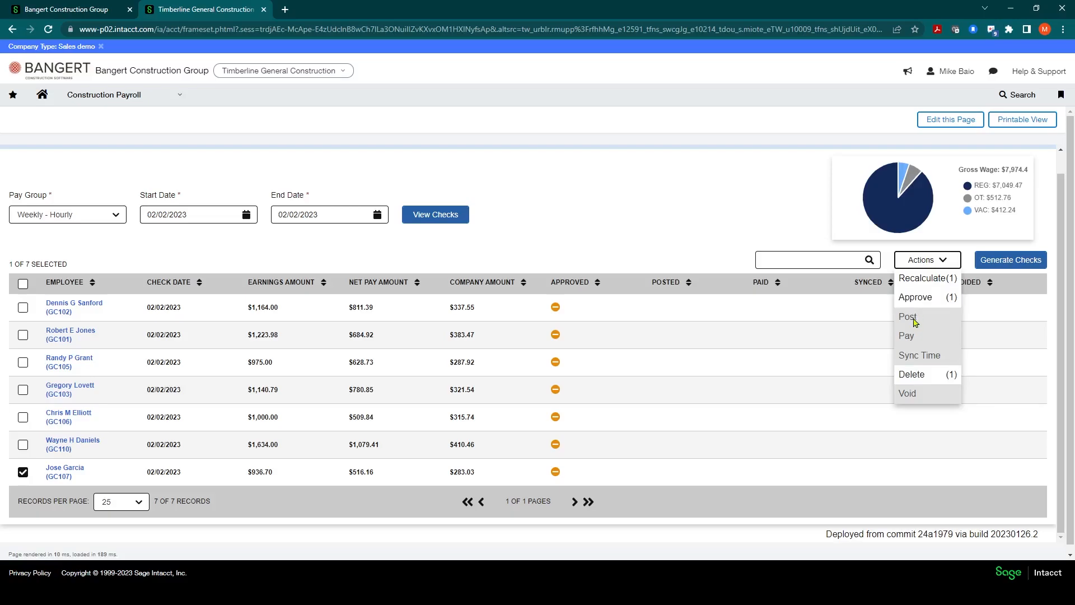
pyautogui.moveTo(923, 402)
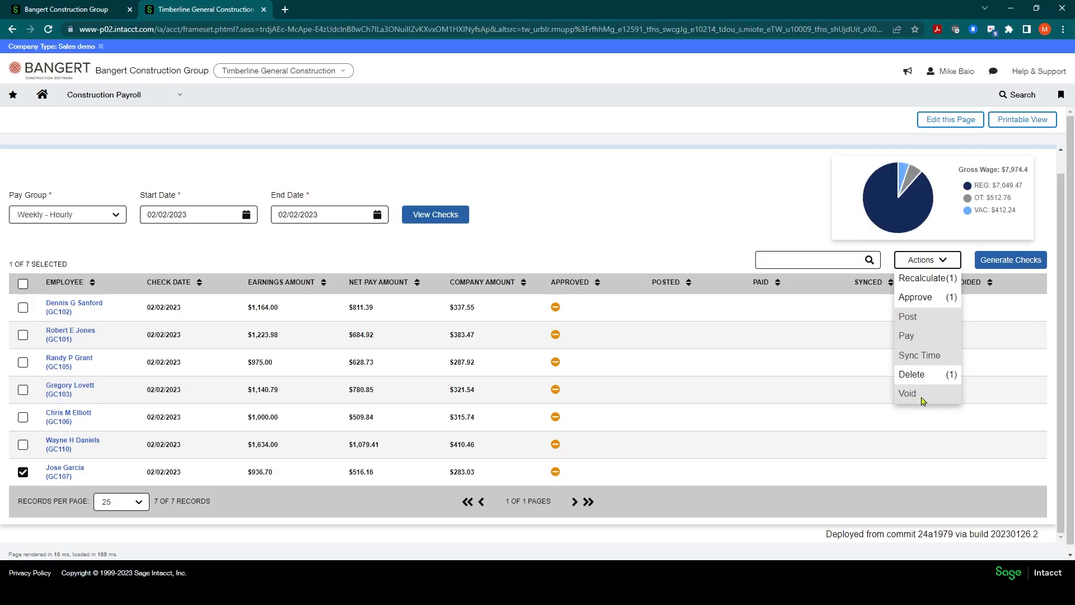
pyautogui.moveTo(915, 374)
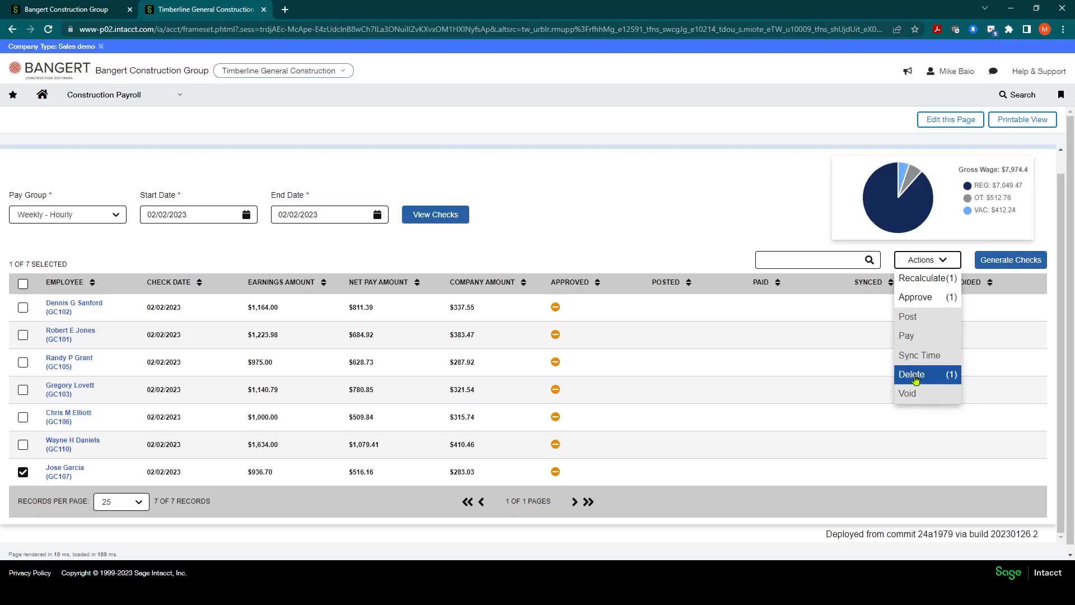
pyautogui.moveTo(917, 295)
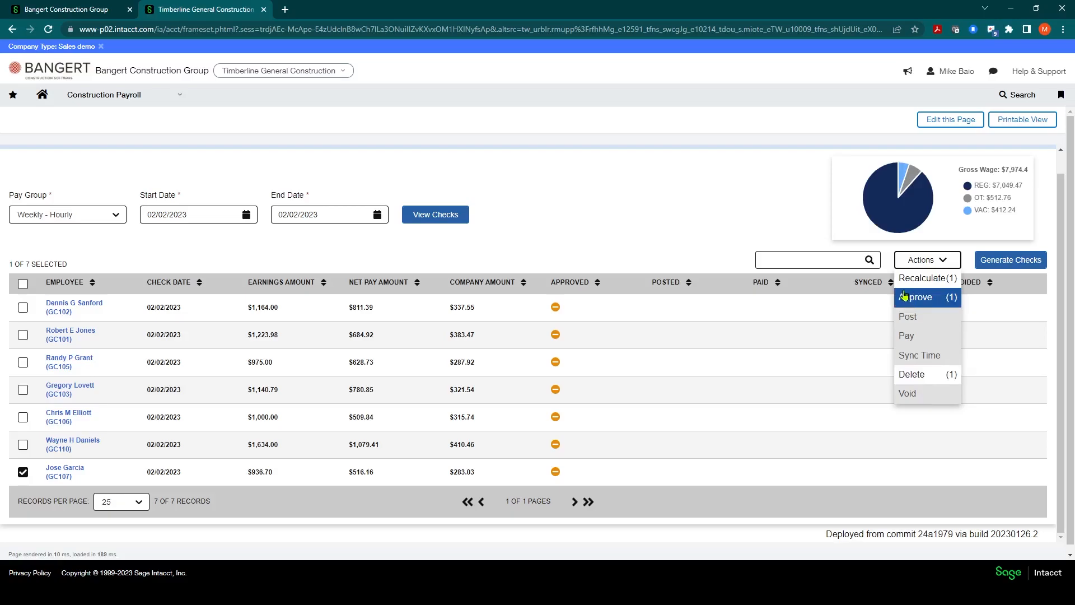
pyautogui.click(574, 203)
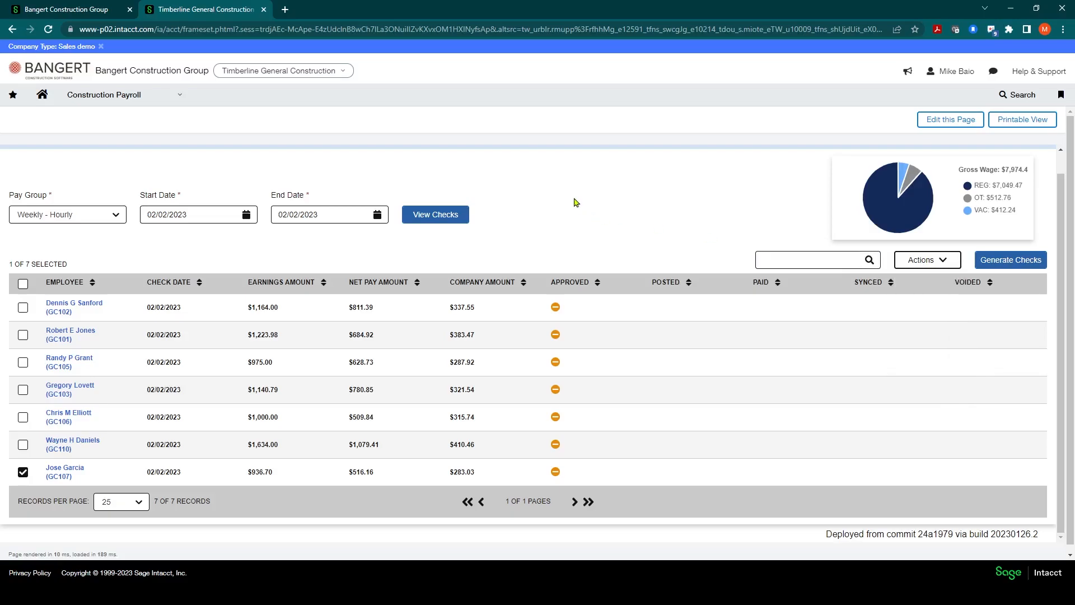